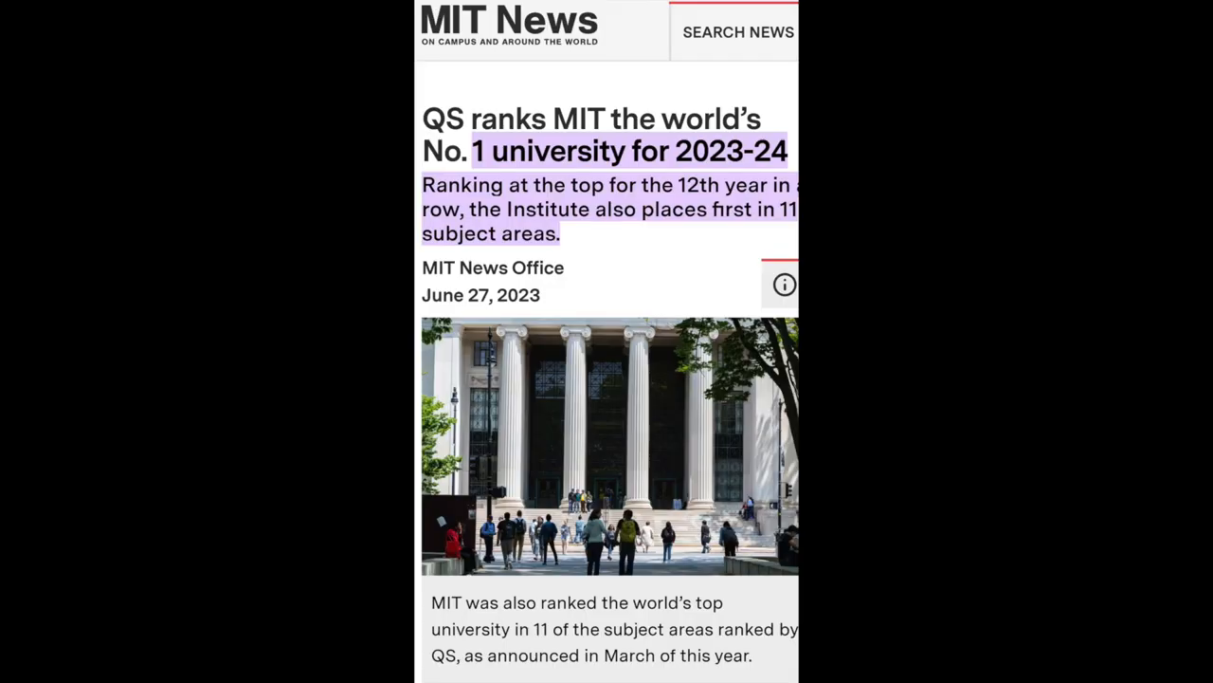
scroll("down", 3)
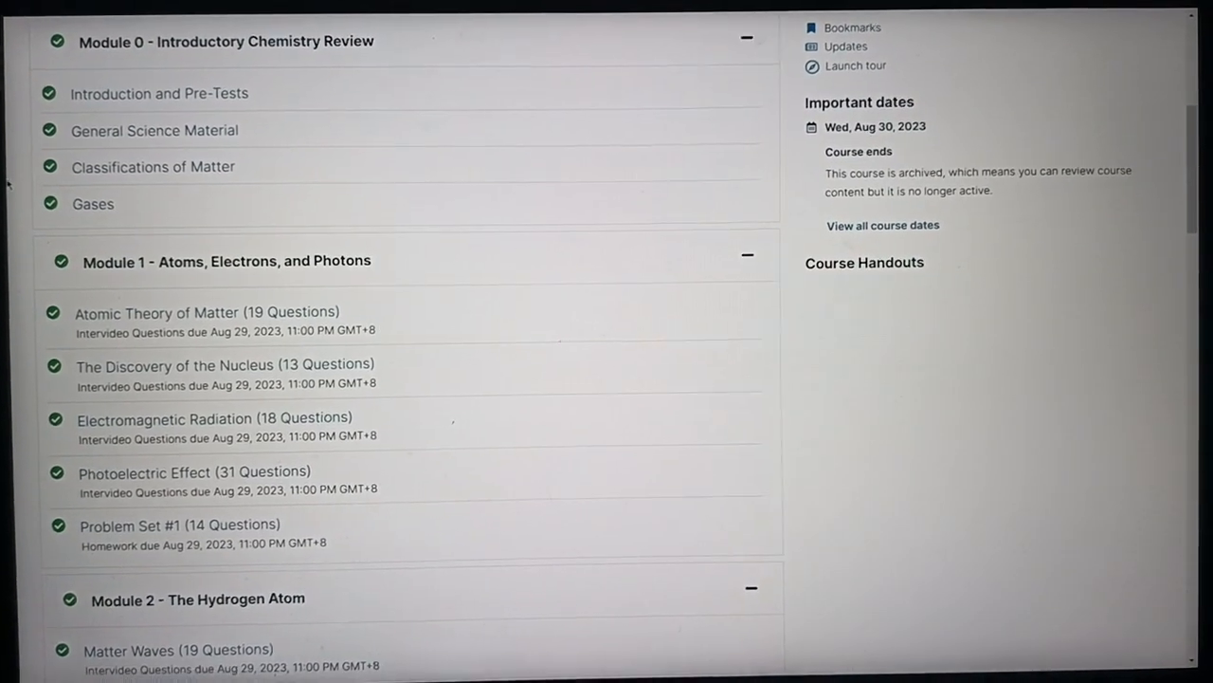
scroll("down", 3)
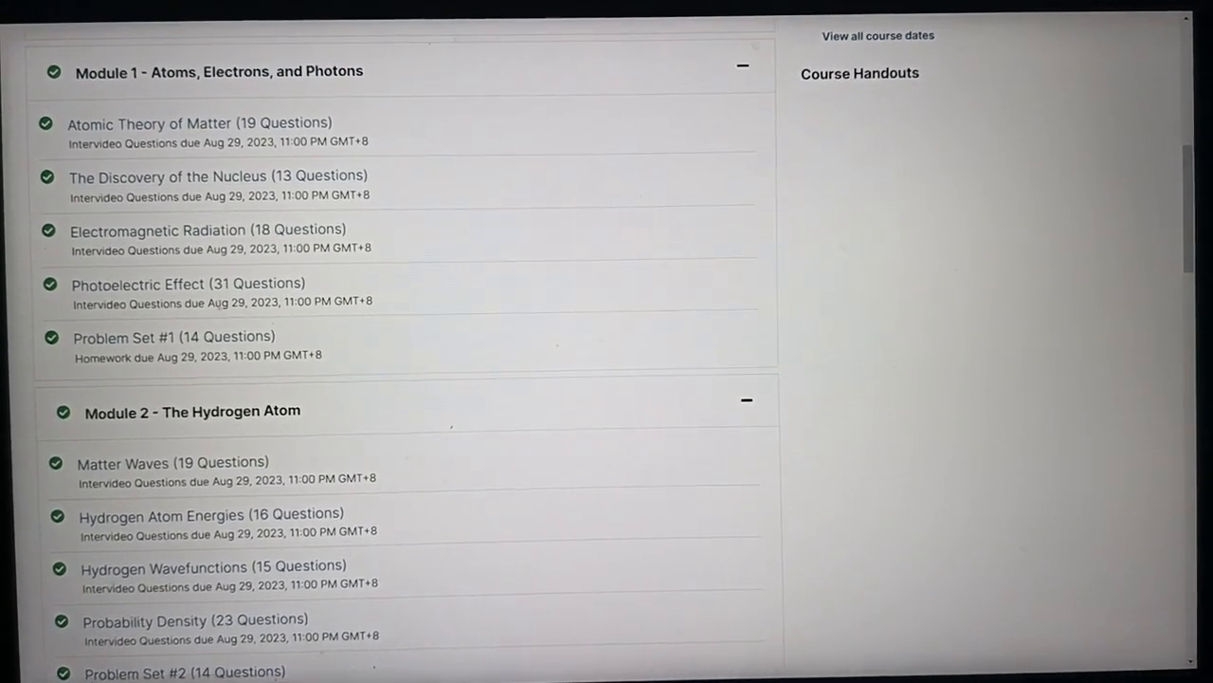
mouse_move(105, 292)
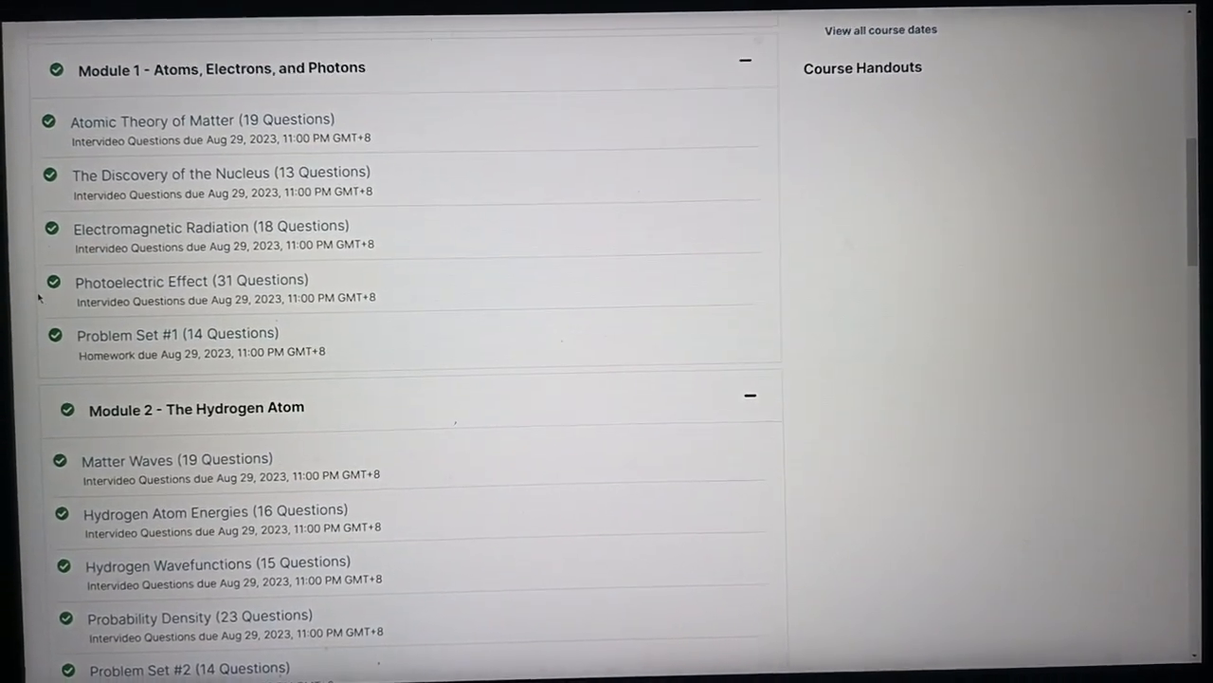
scroll("down", 3)
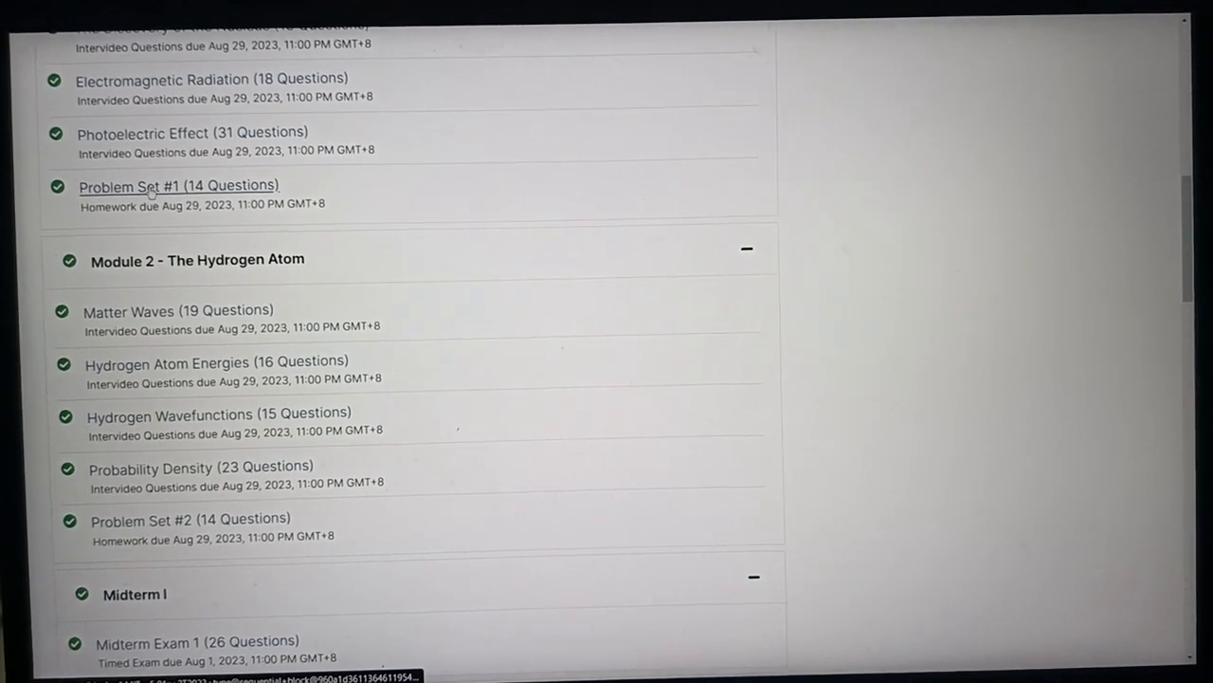
scroll("down", 3)
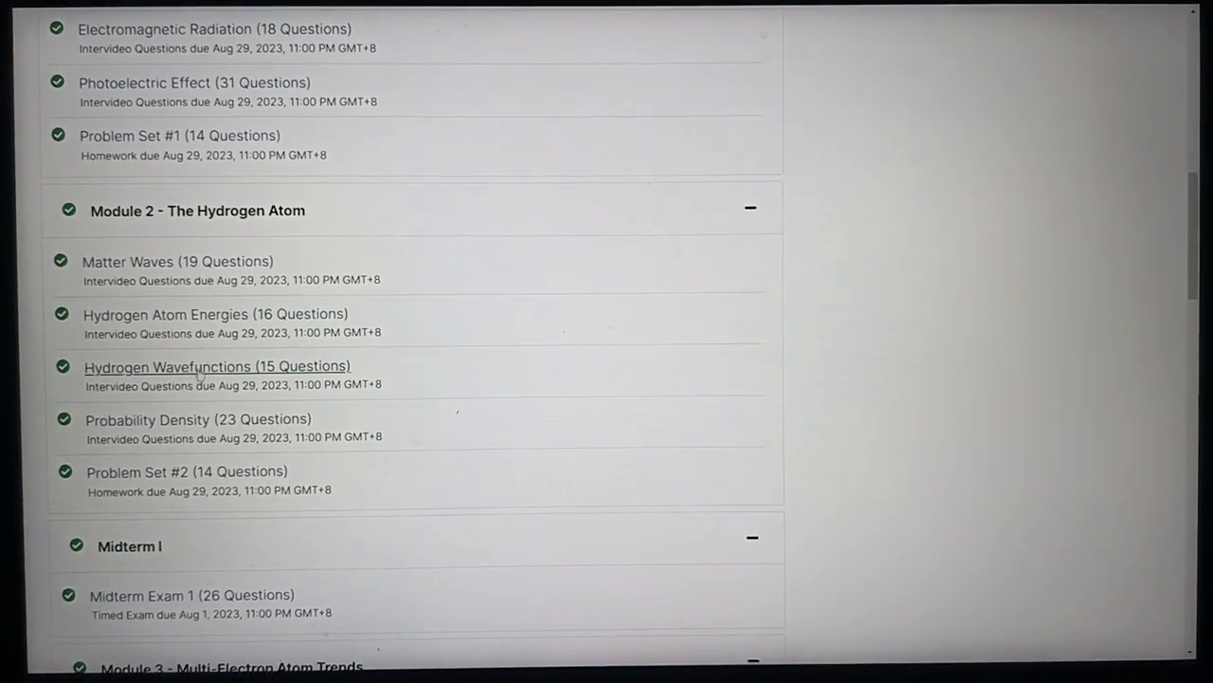
scroll("down", 3)
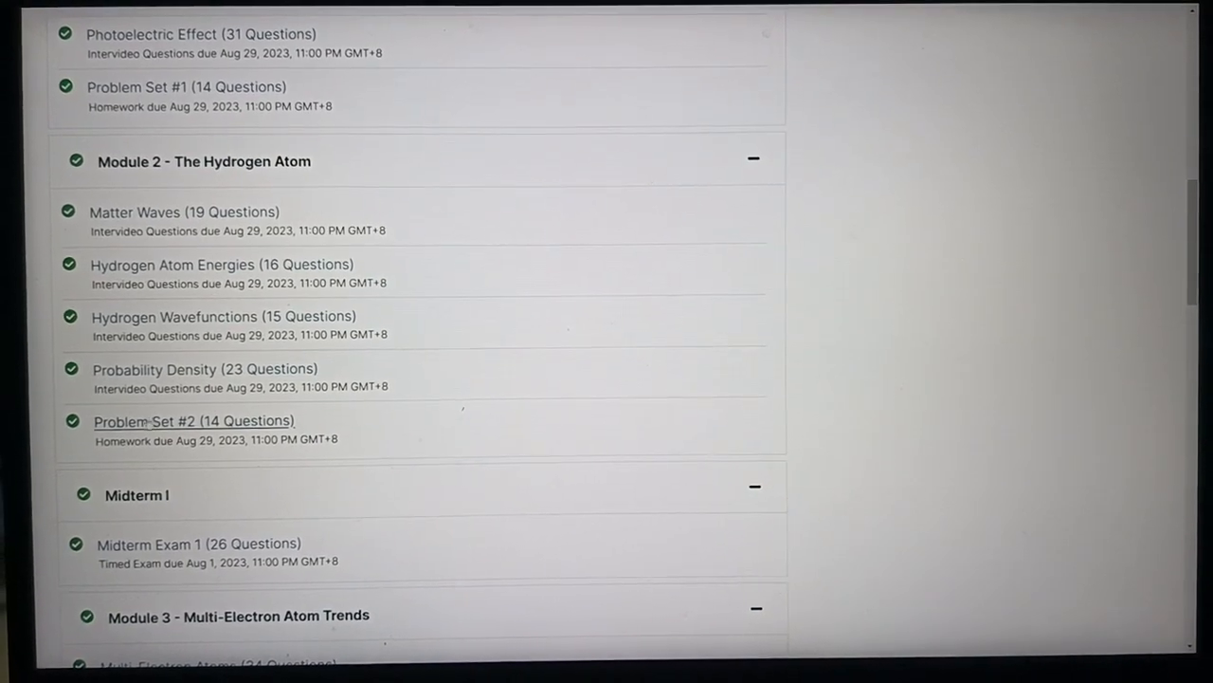
scroll("down", 3)
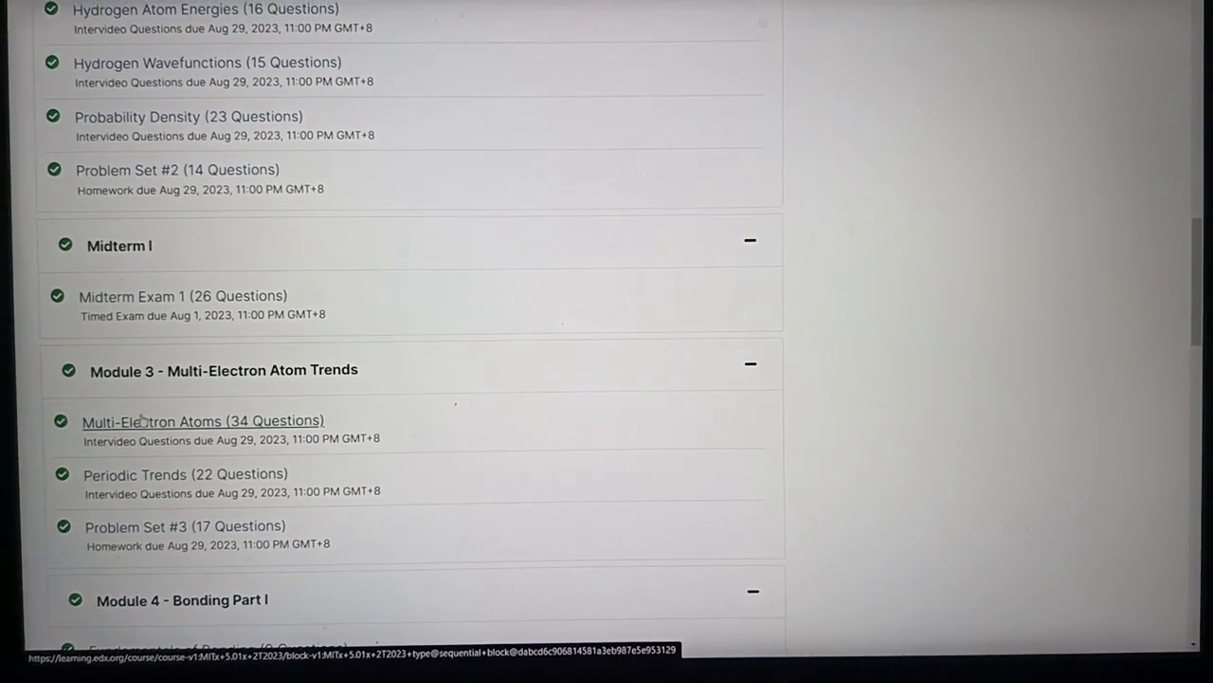
scroll("down", 3)
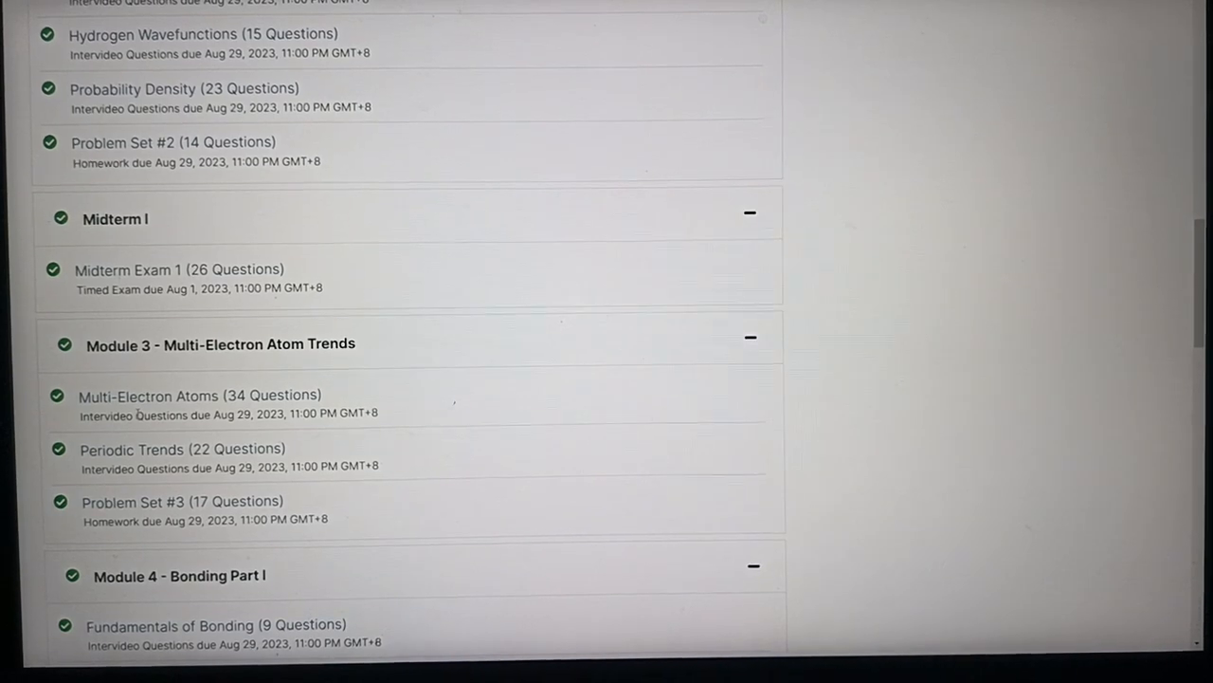
scroll("down", 3)
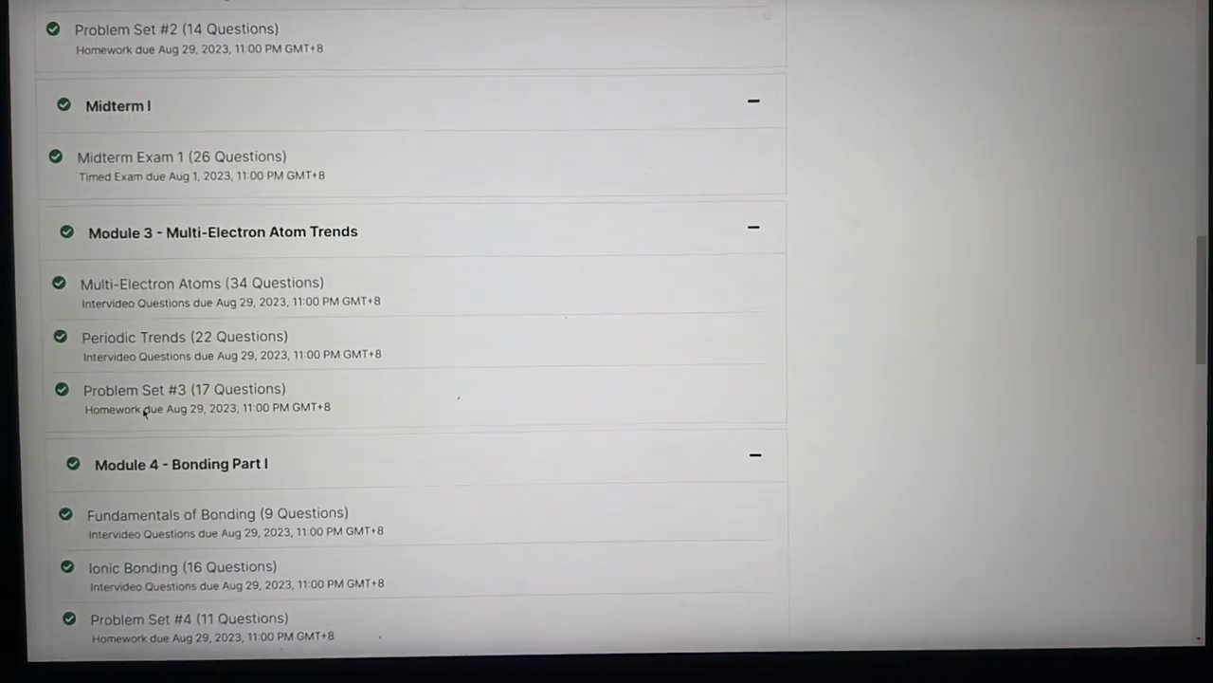
scroll("down", 3)
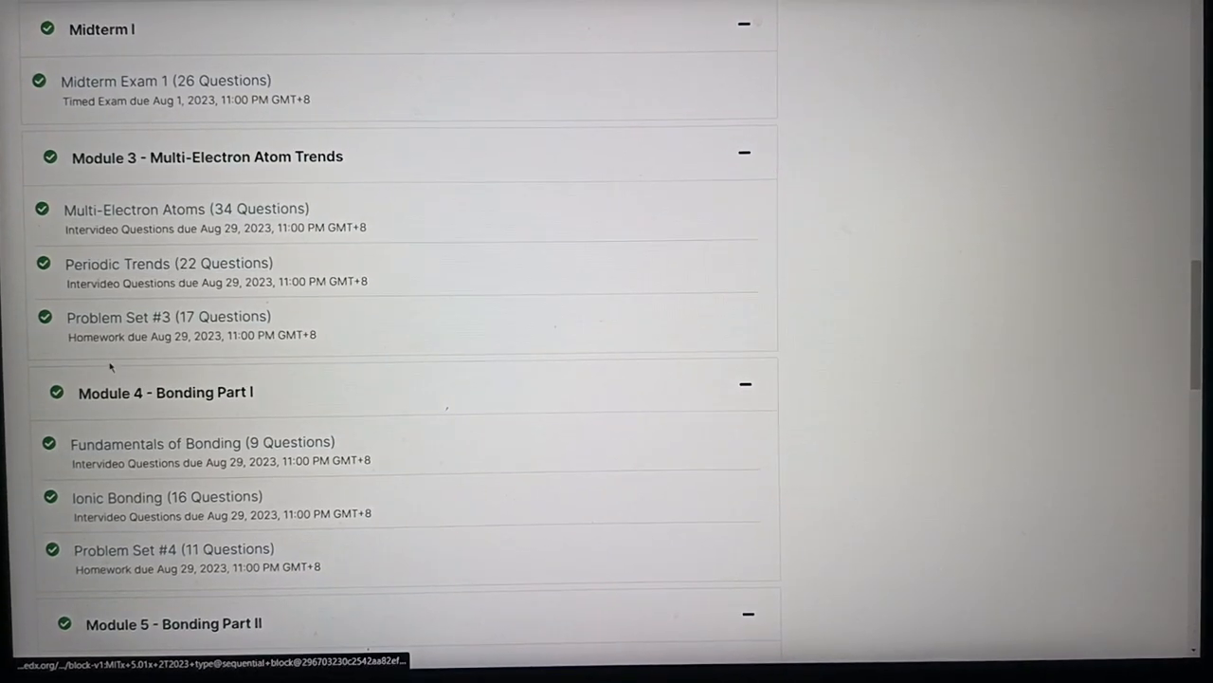
scroll("down", 3)
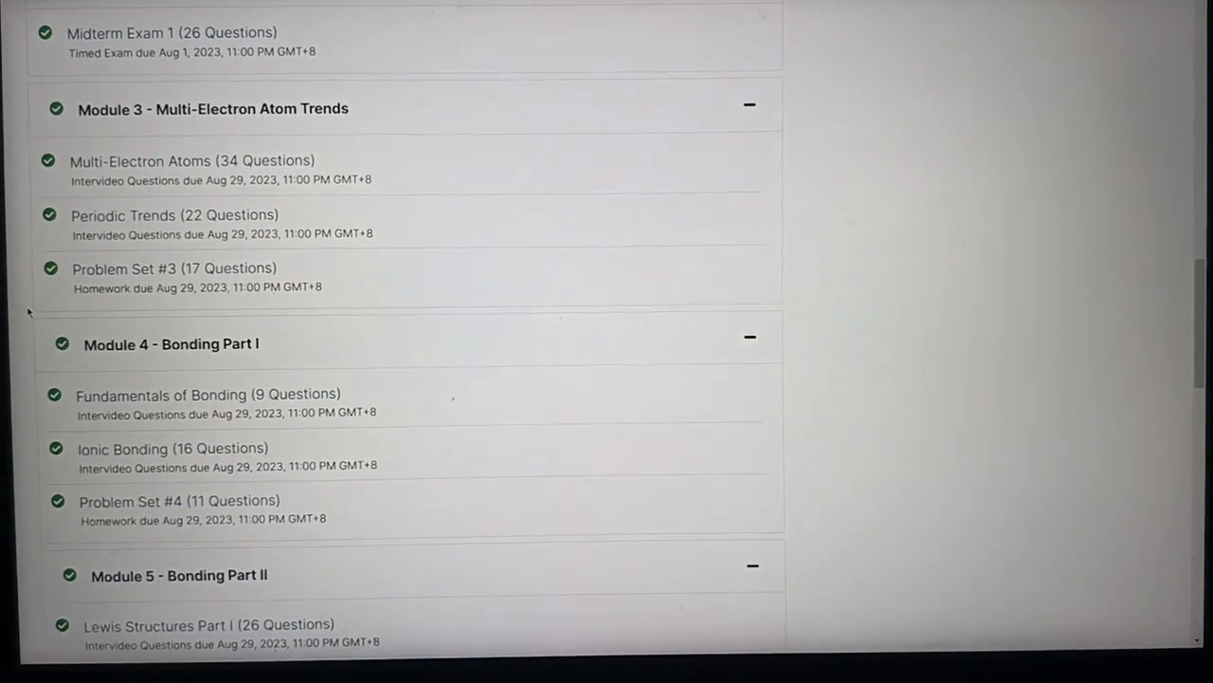
scroll("down", 3)
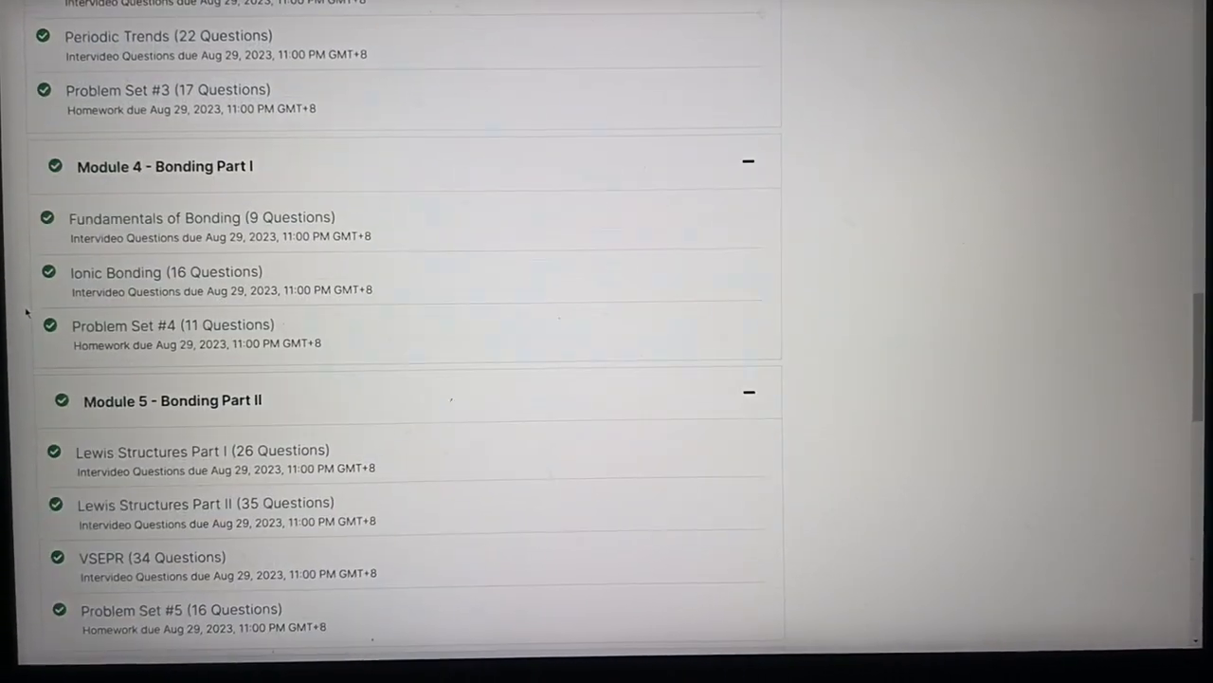
scroll("down", 3)
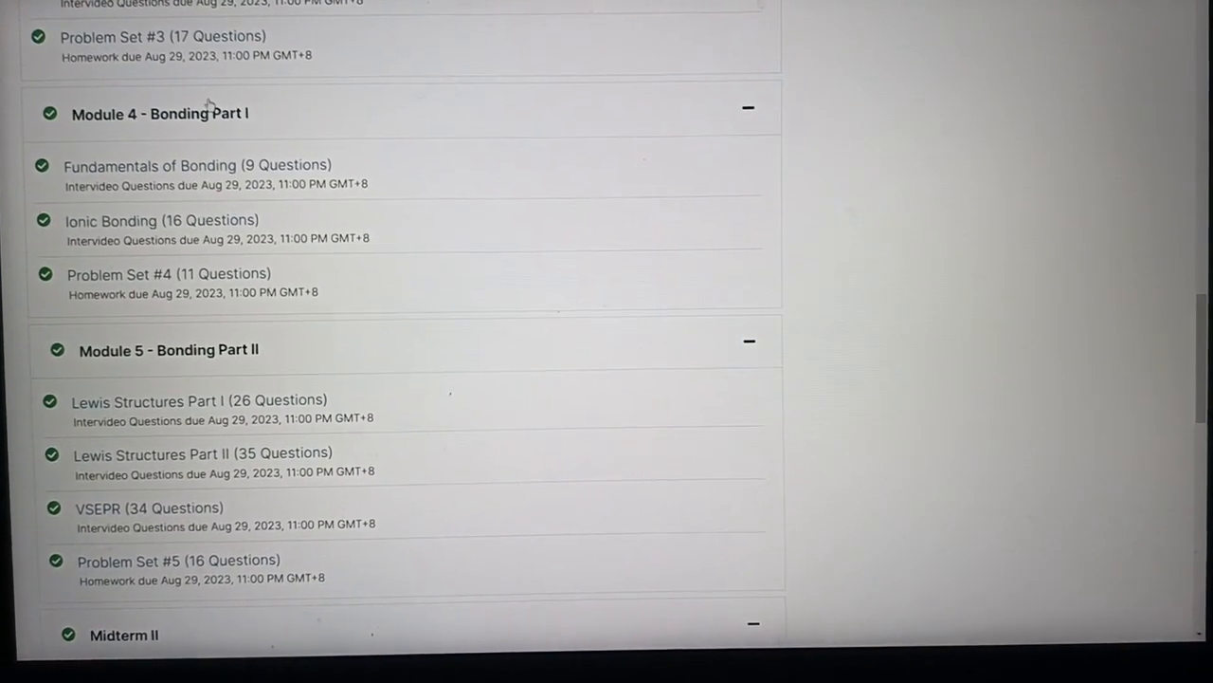
mouse_move(173, 178)
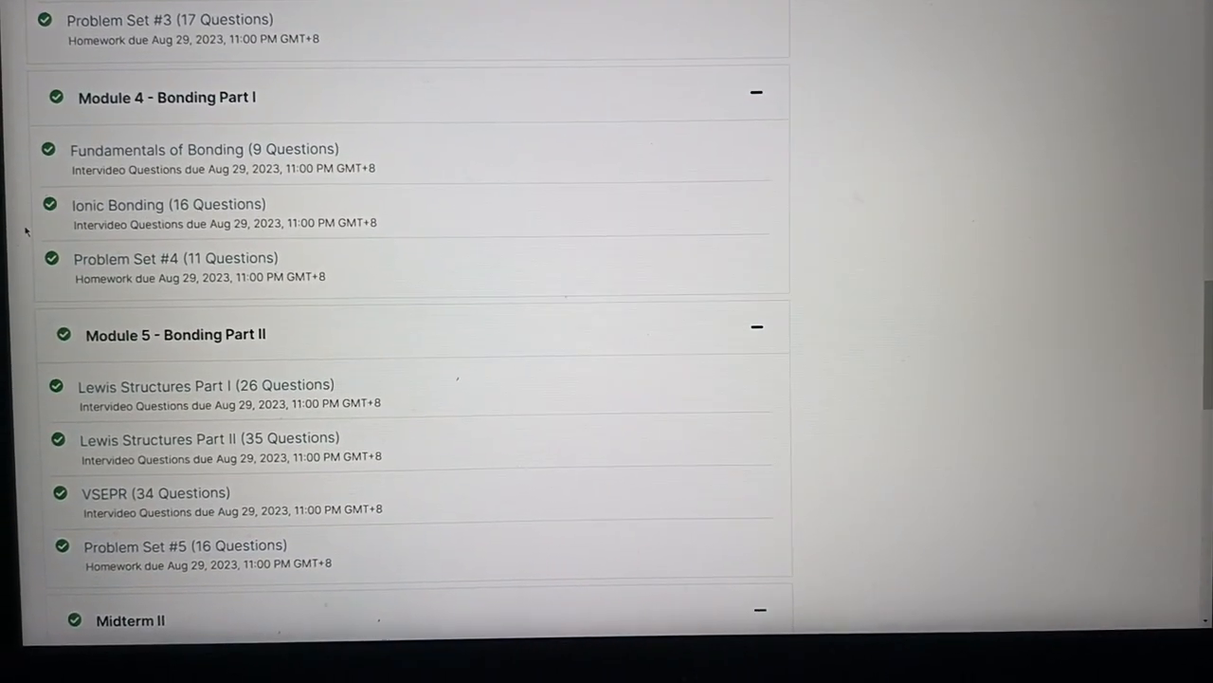
scroll("down", 3)
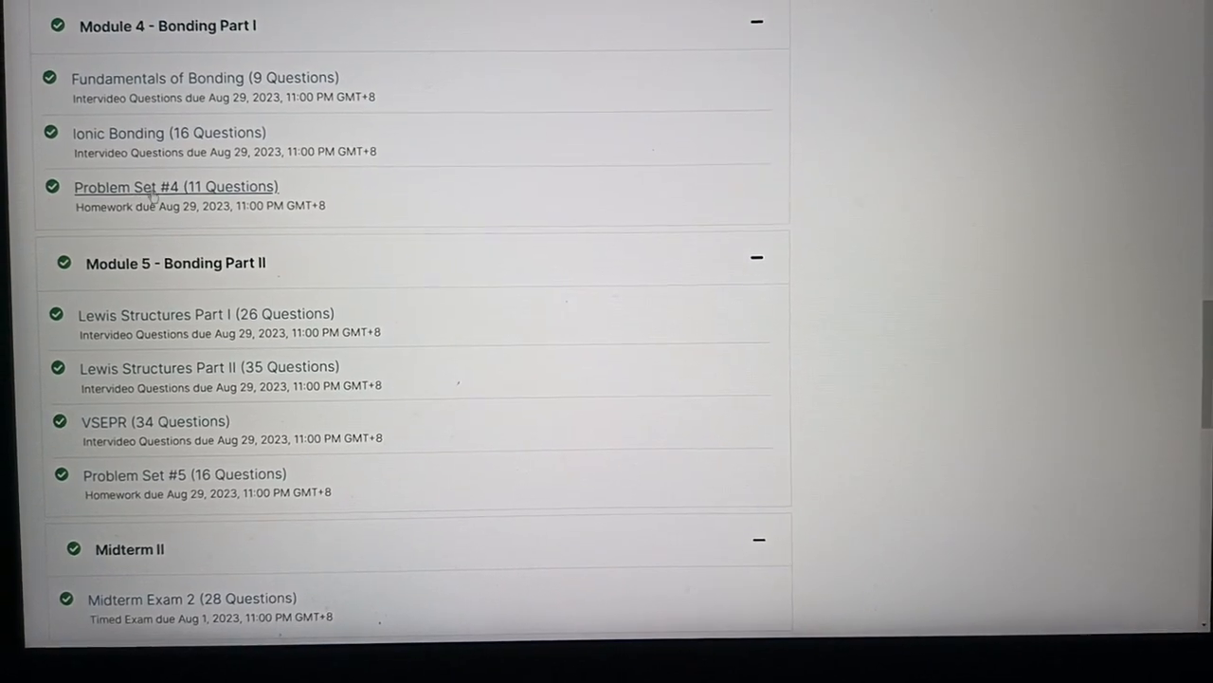
scroll("down", 3)
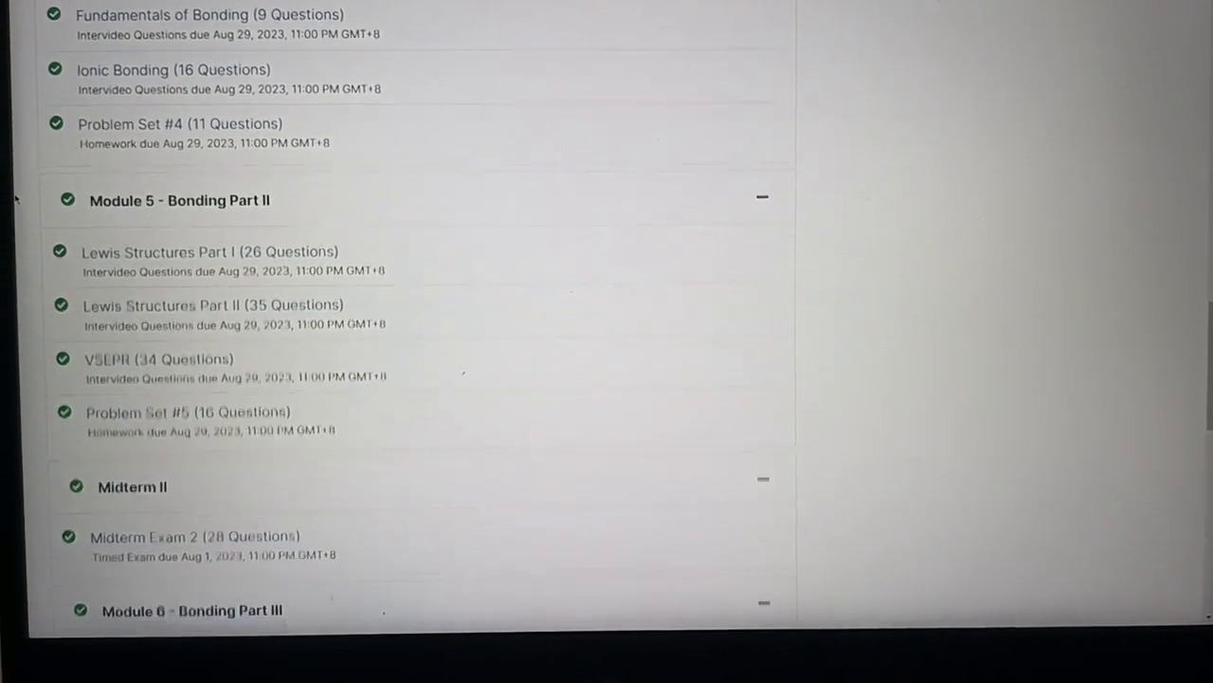
scroll("down", 3)
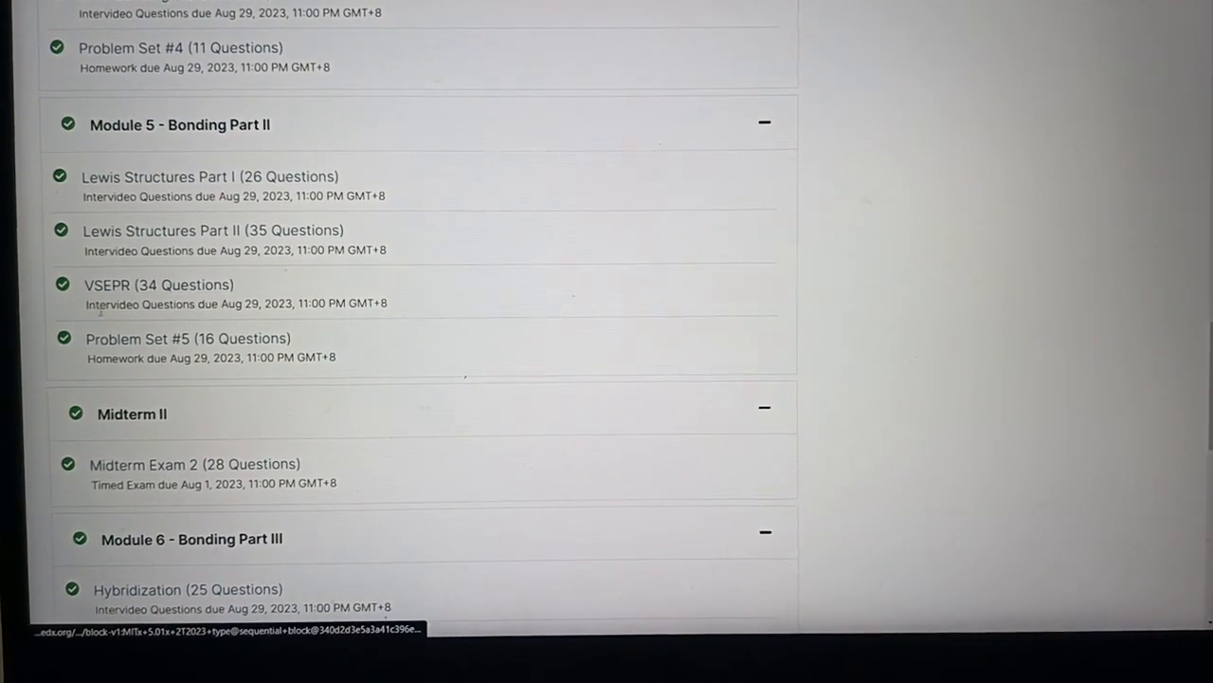
scroll("down", 3)
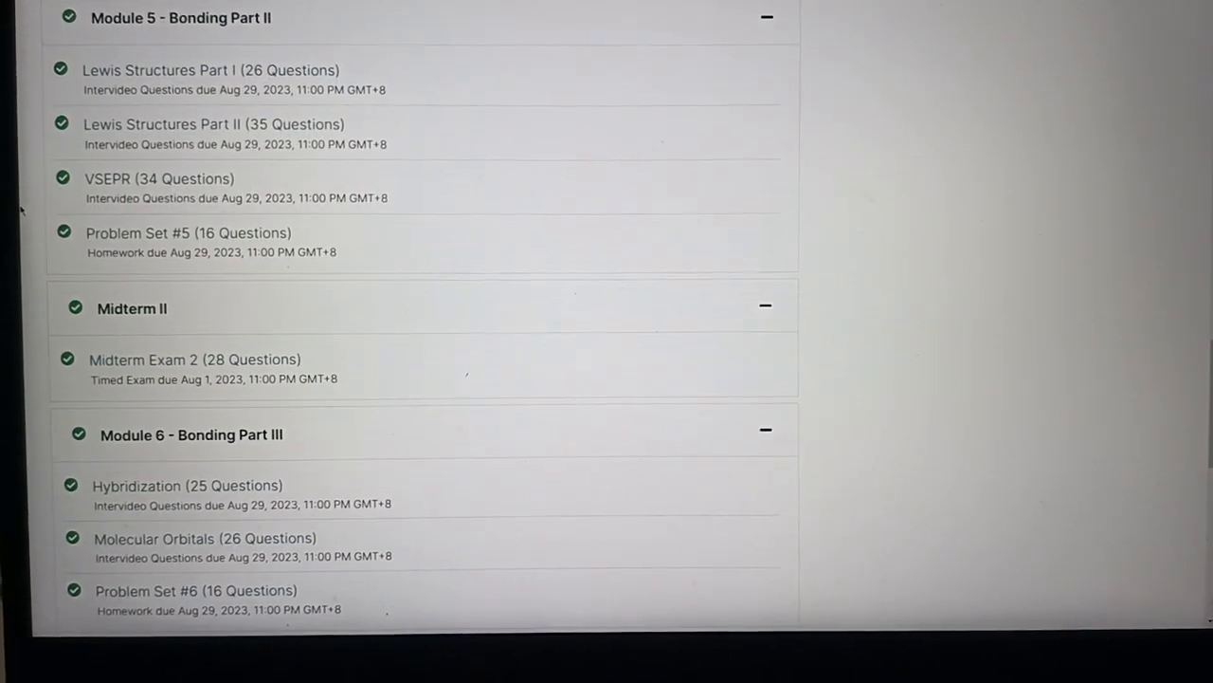
scroll("down", 3)
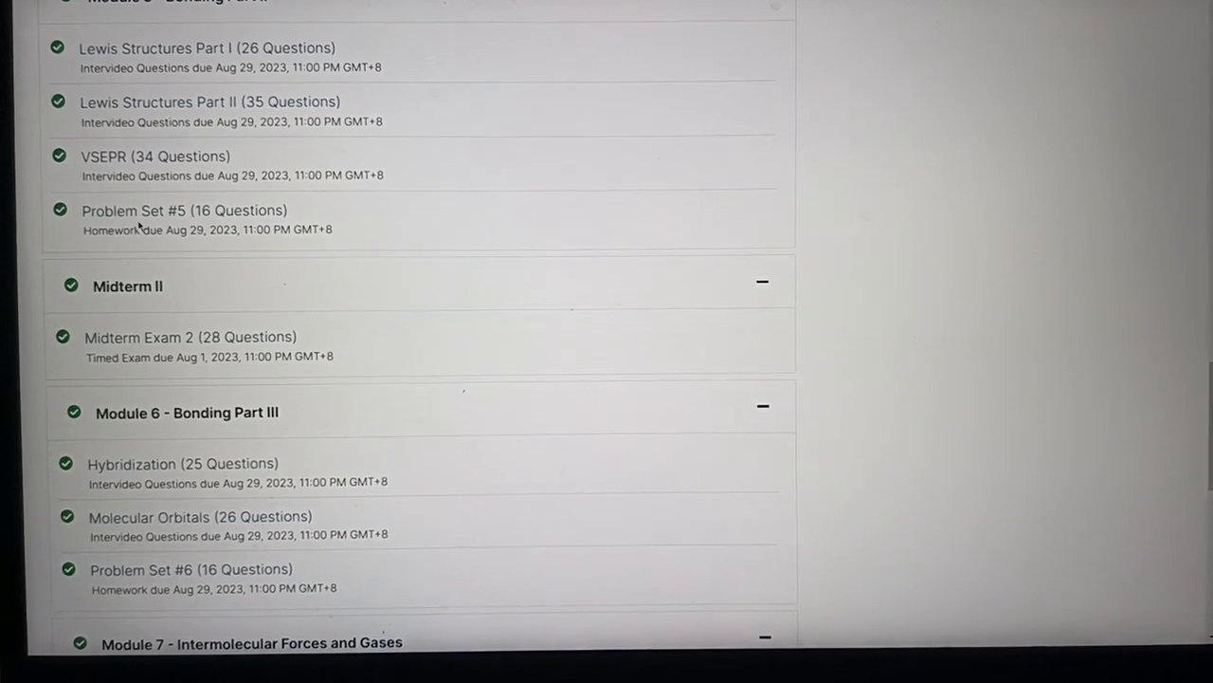
scroll("down", 3)
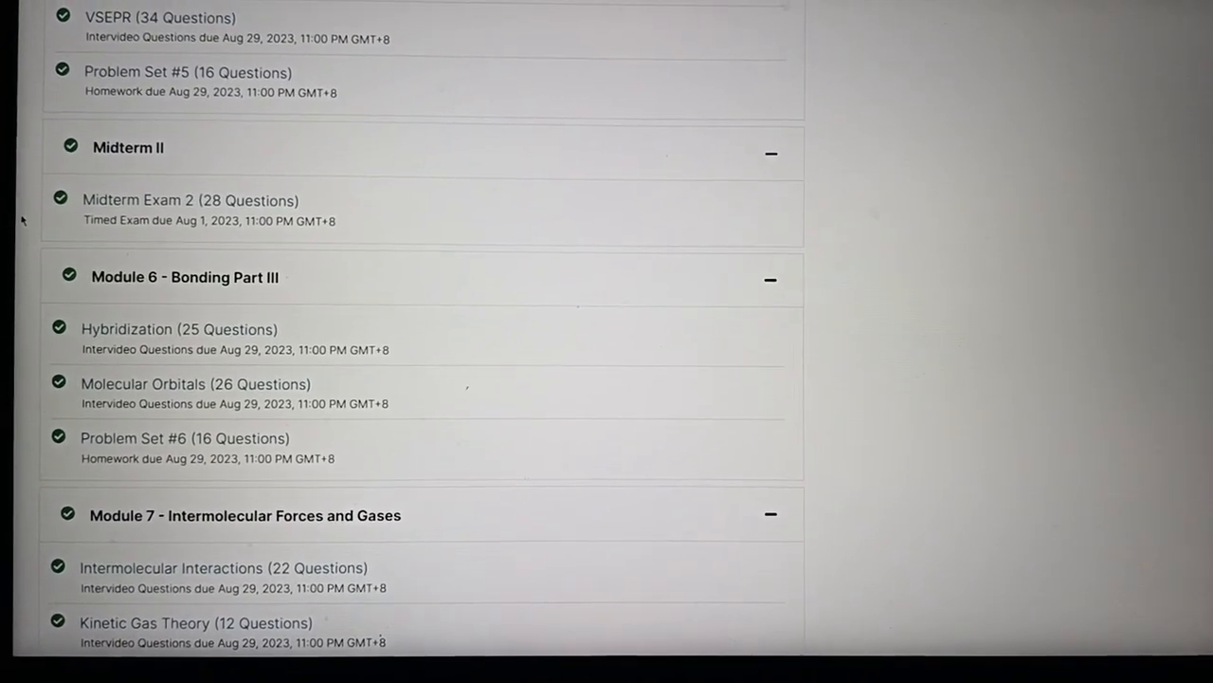
scroll("down", 3)
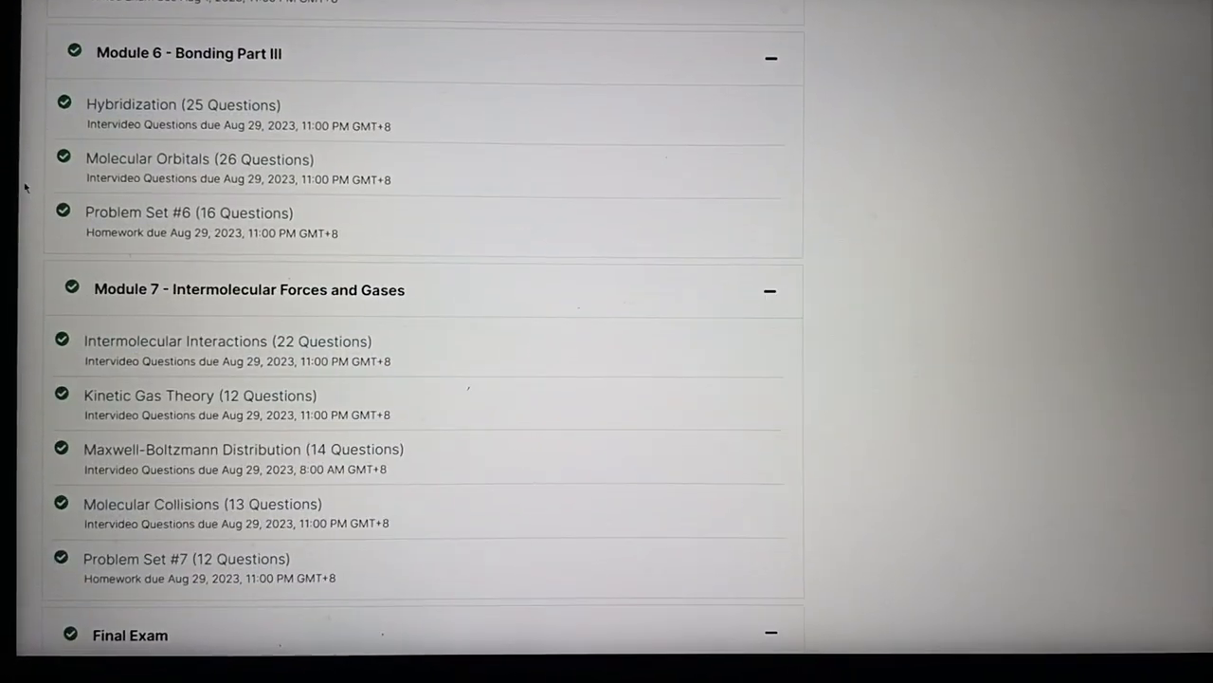
scroll("down", 3)
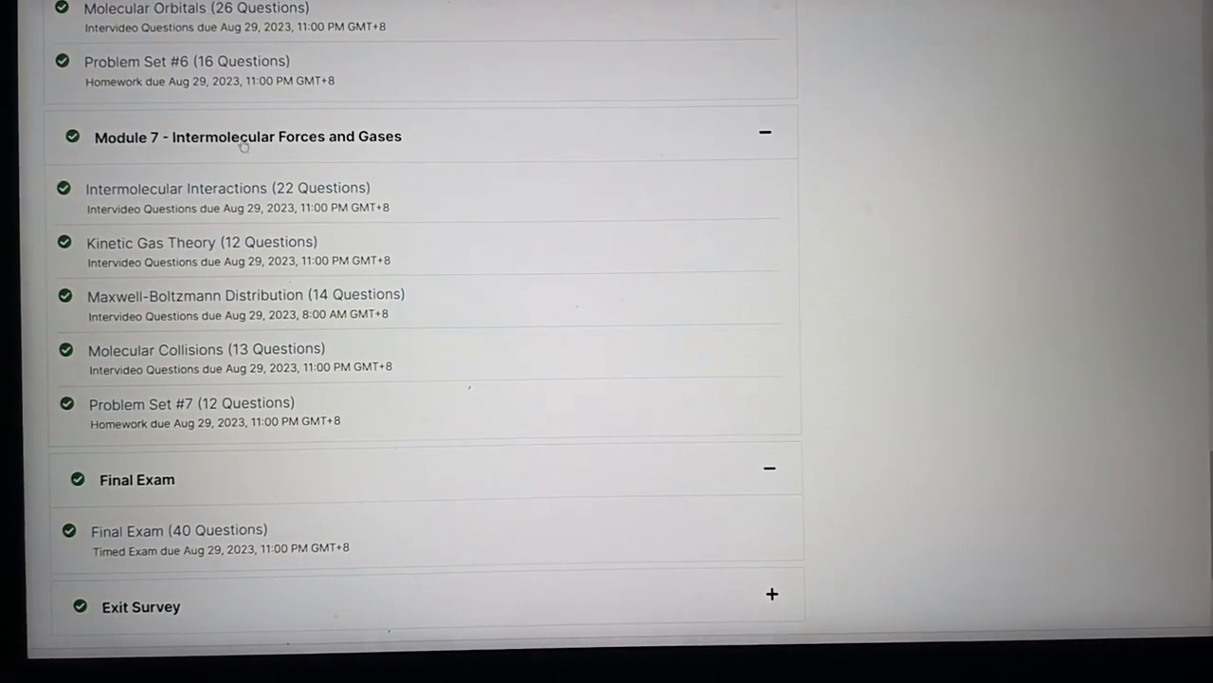
scroll("up", 3)
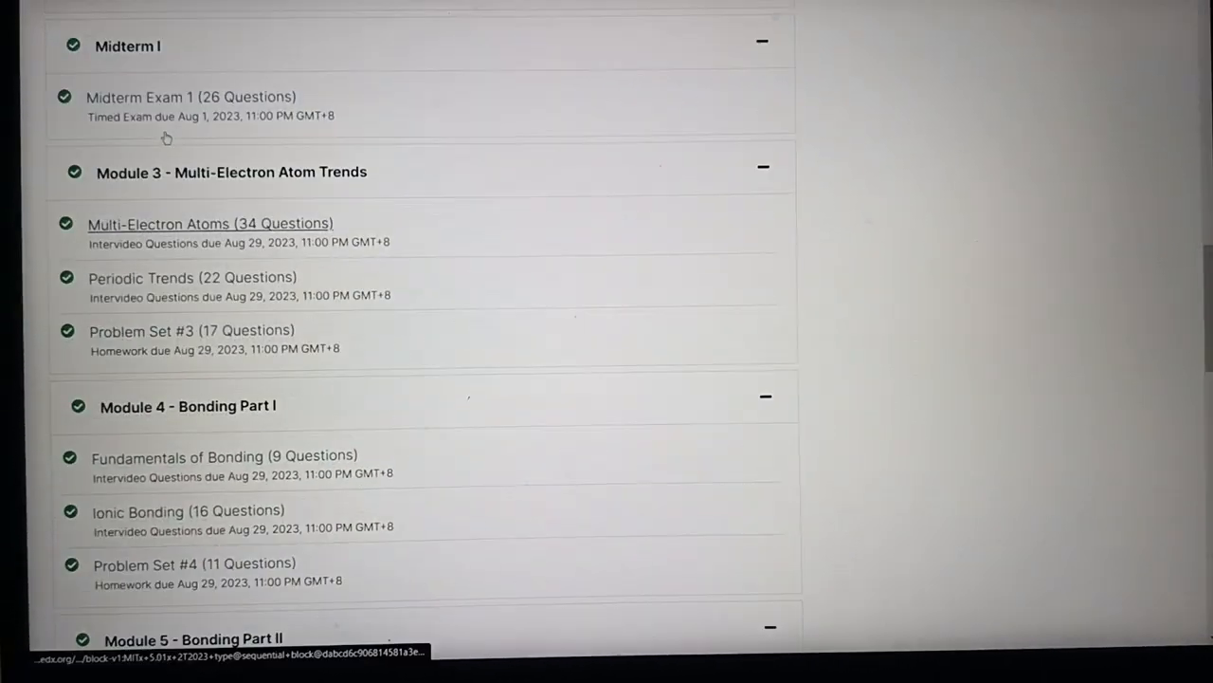
scroll("down", 3)
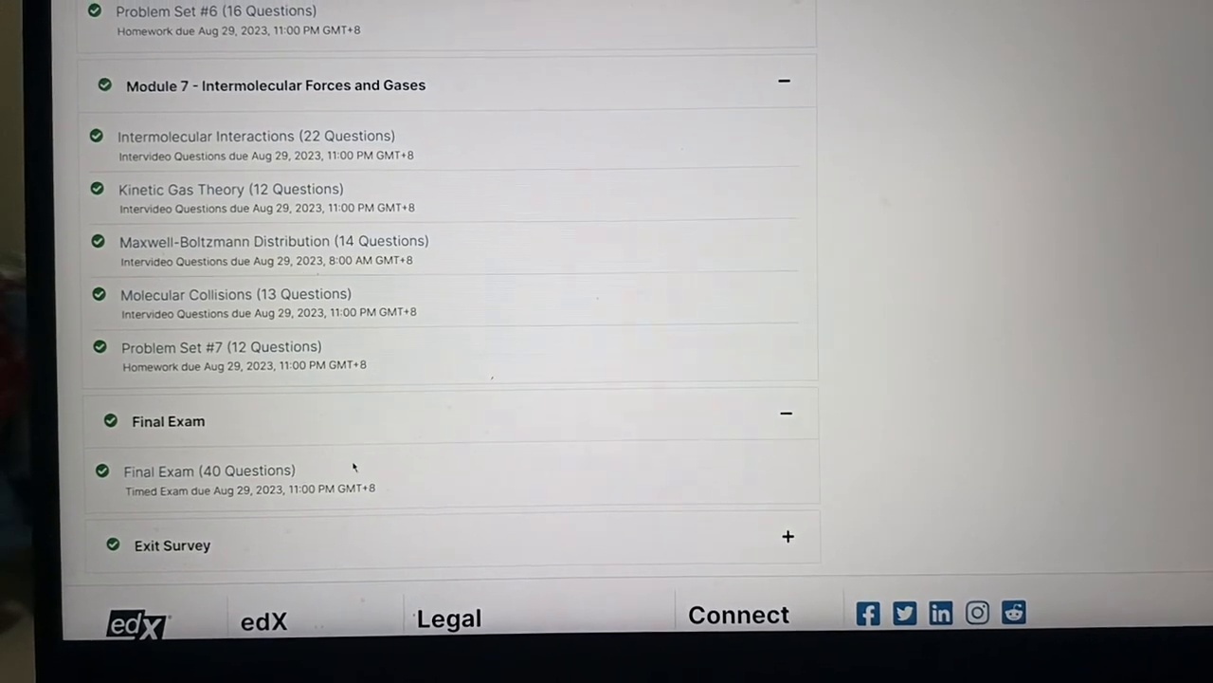
scroll("down", 3)
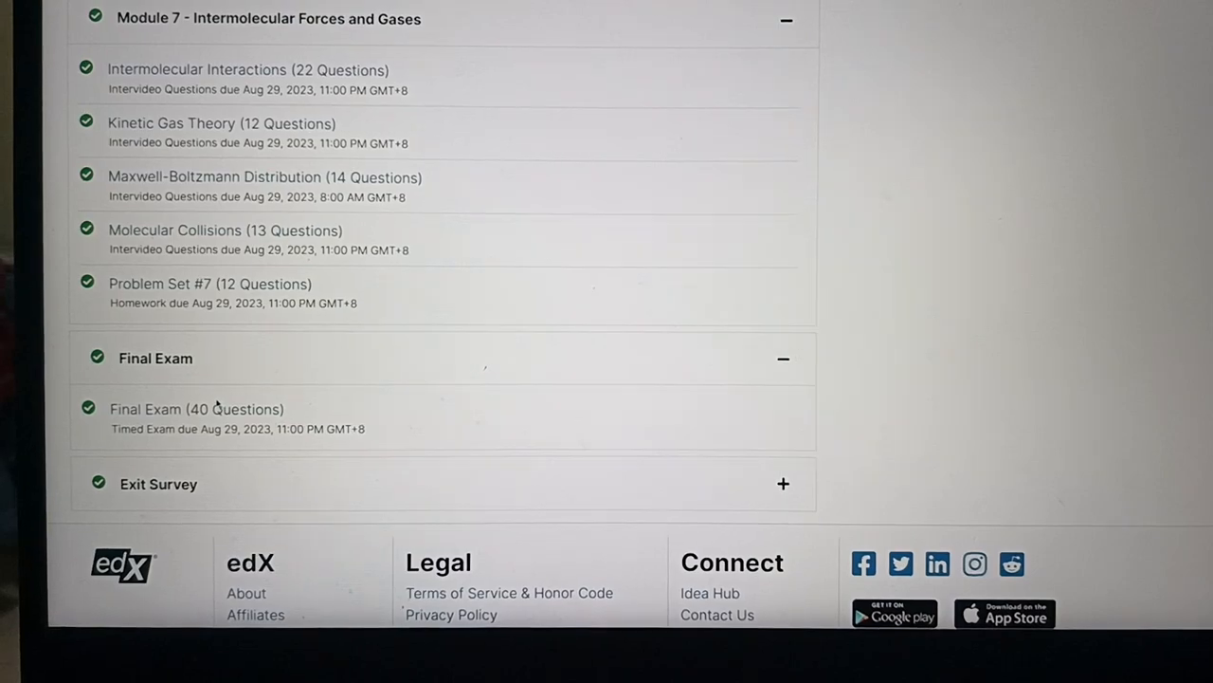
scroll("up", 3)
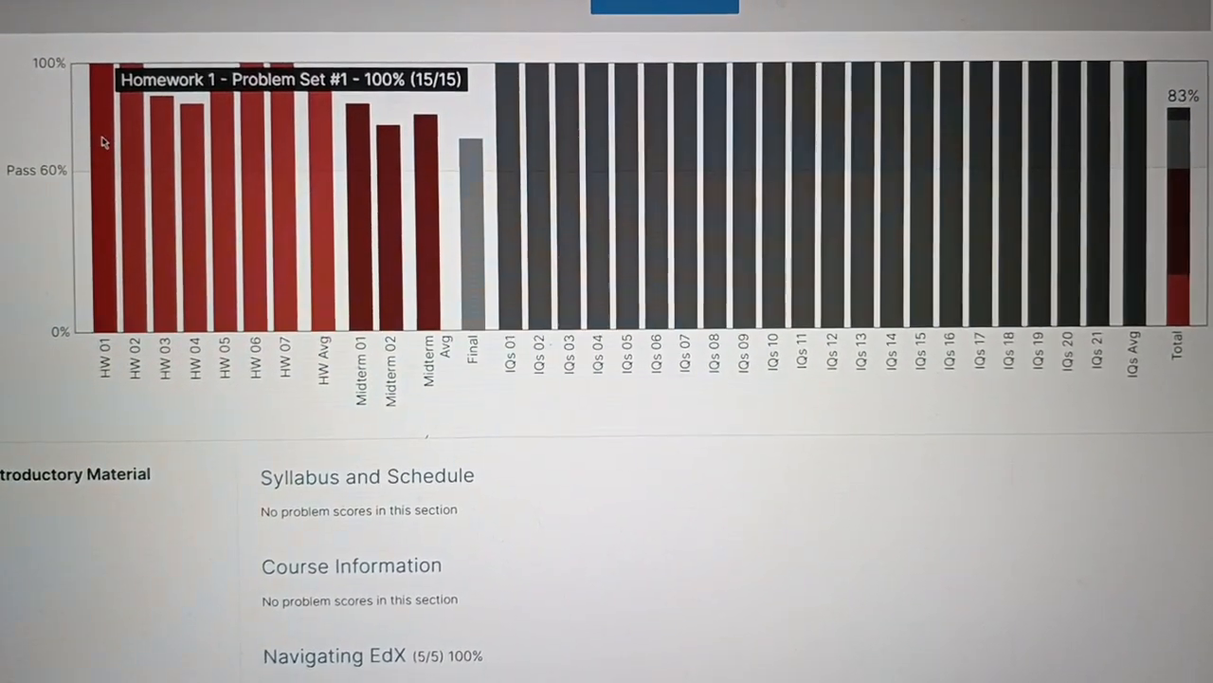
mouse_move(140, 135)
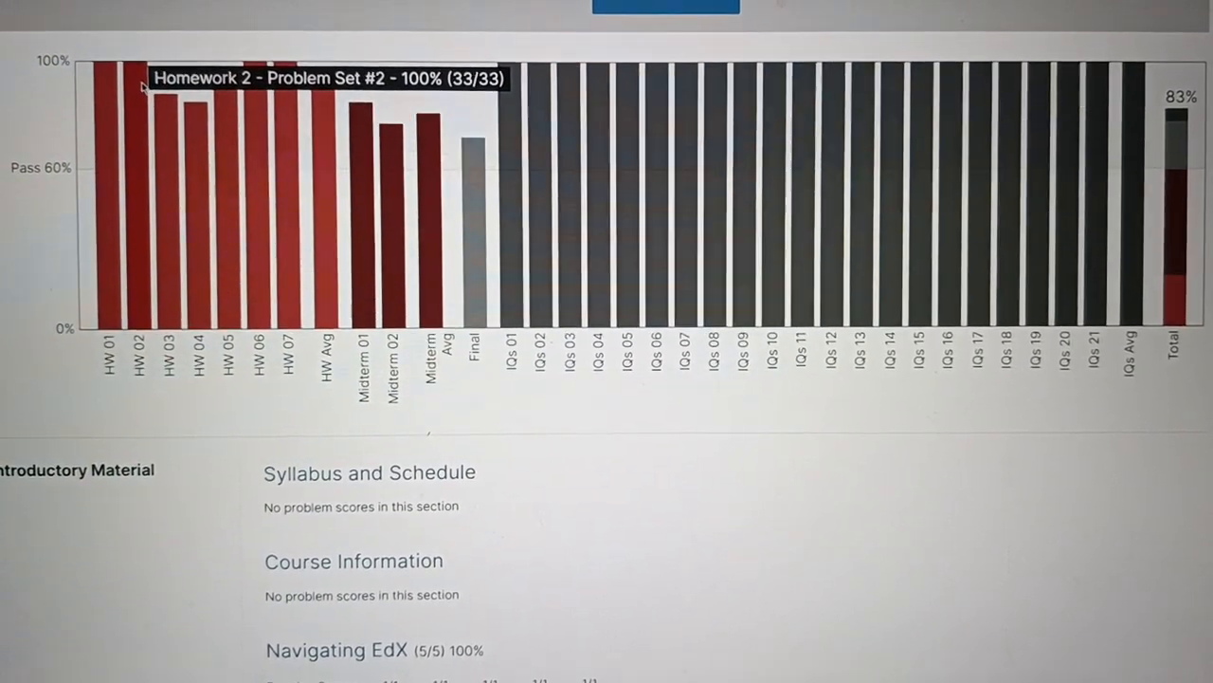
mouse_move(282, 92)
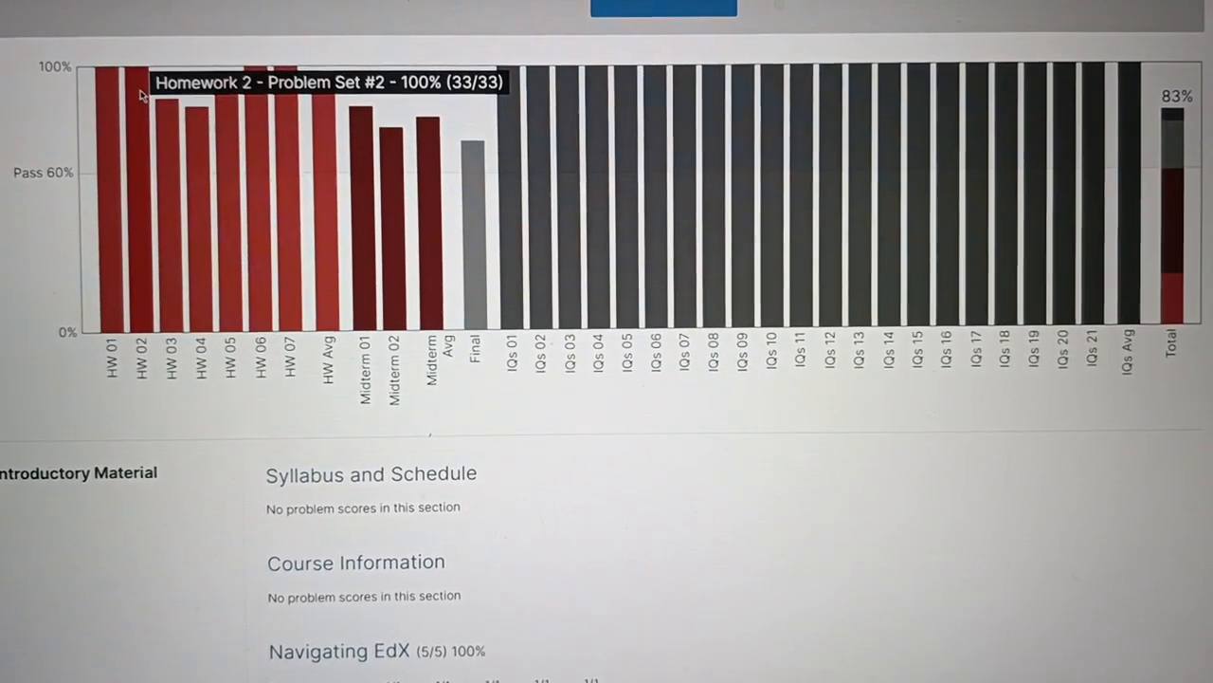
mouse_move(164, 115)
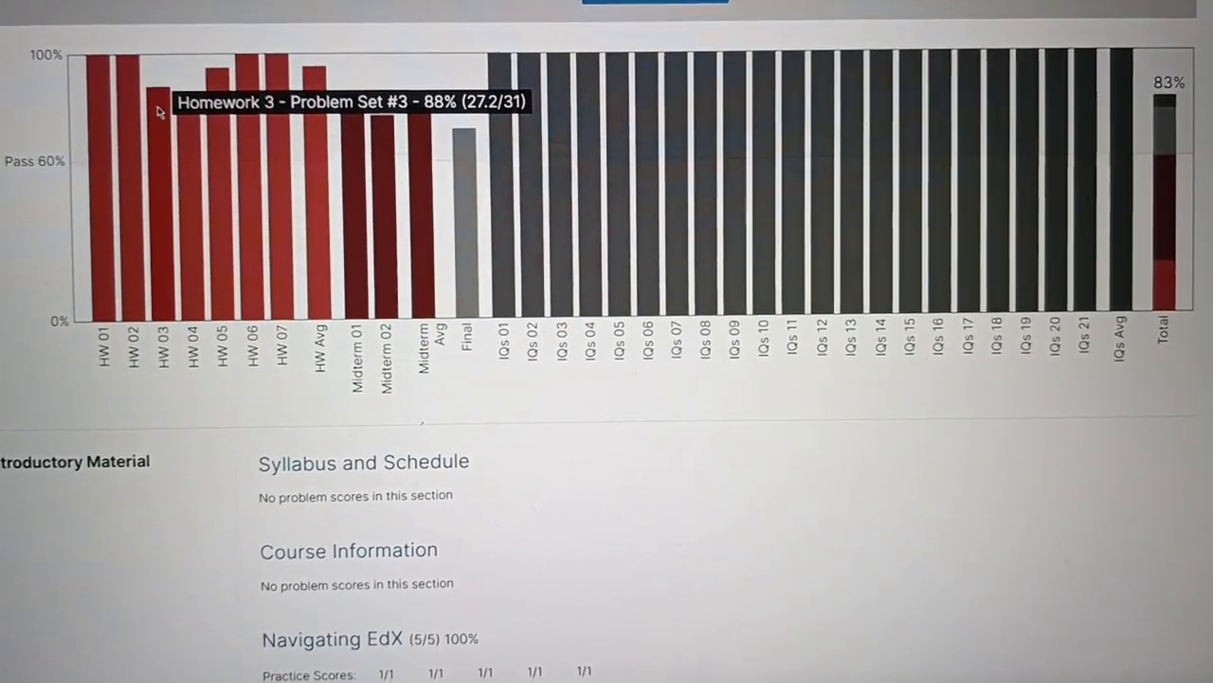
mouse_move(180, 112)
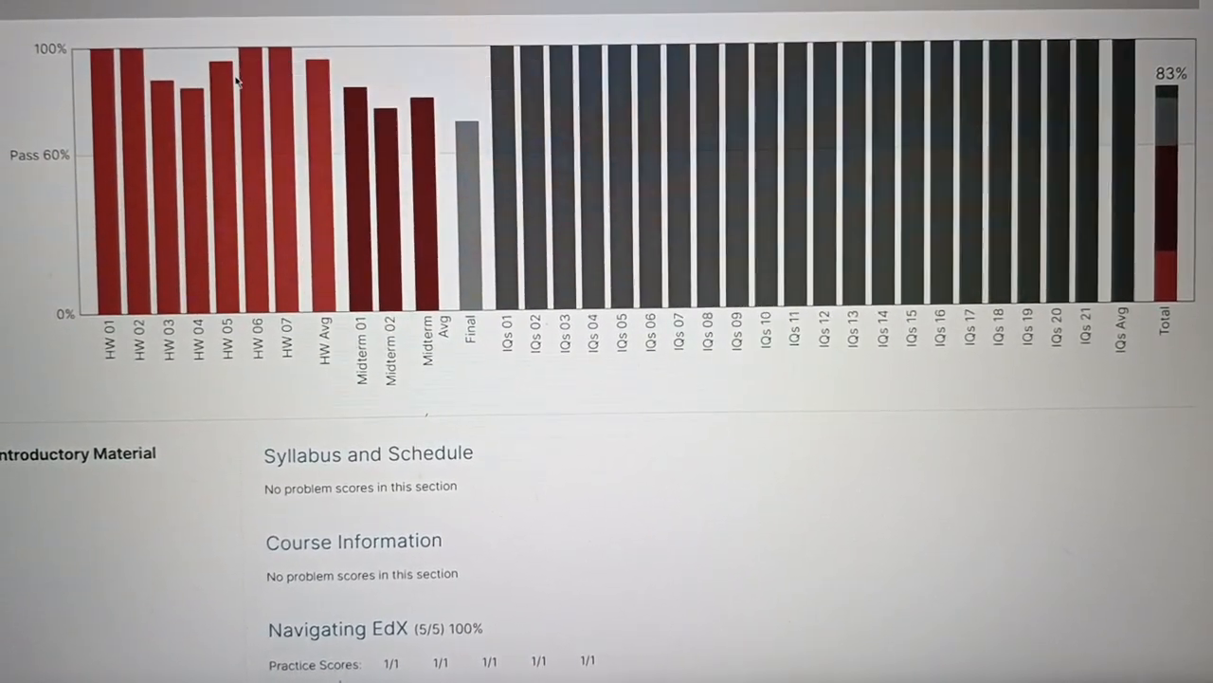
mouse_move(226, 80)
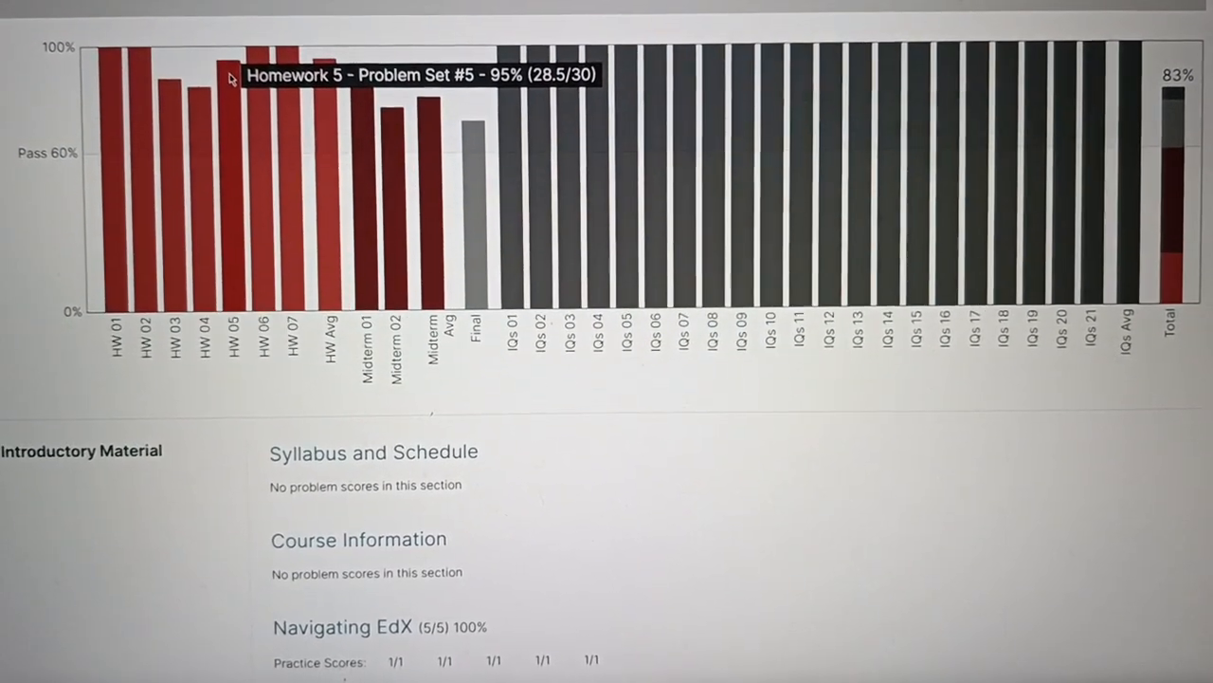
mouse_move(237, 83)
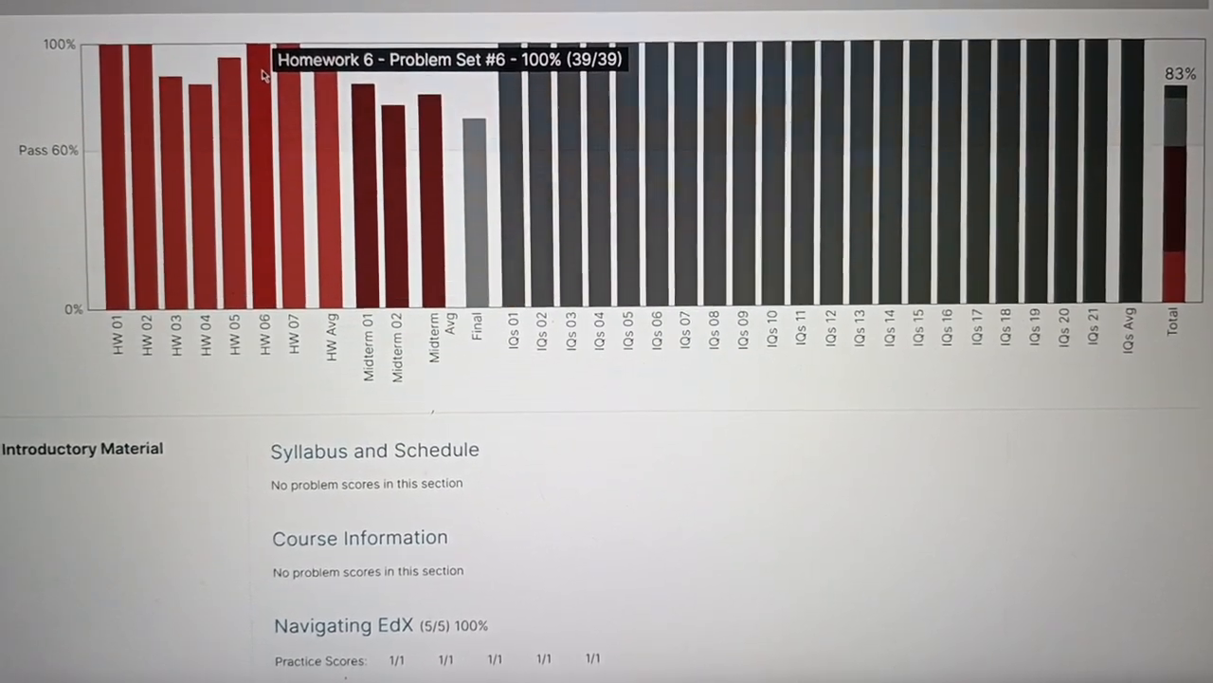
mouse_move(282, 84)
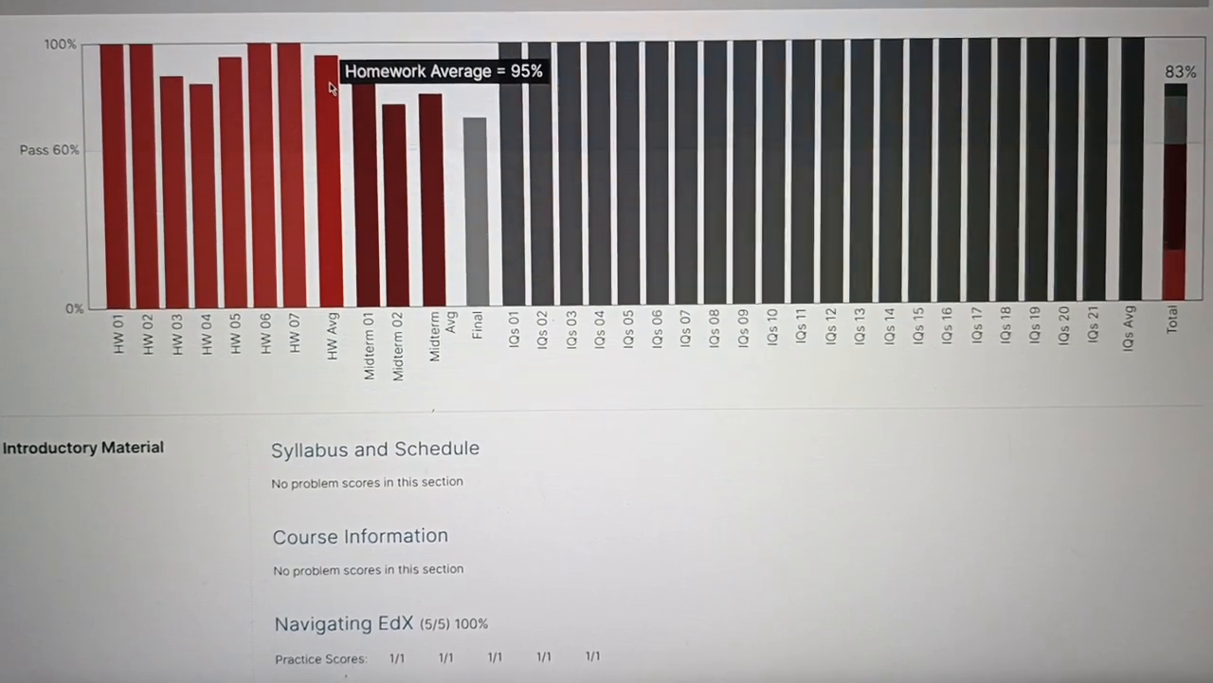
mouse_move(367, 113)
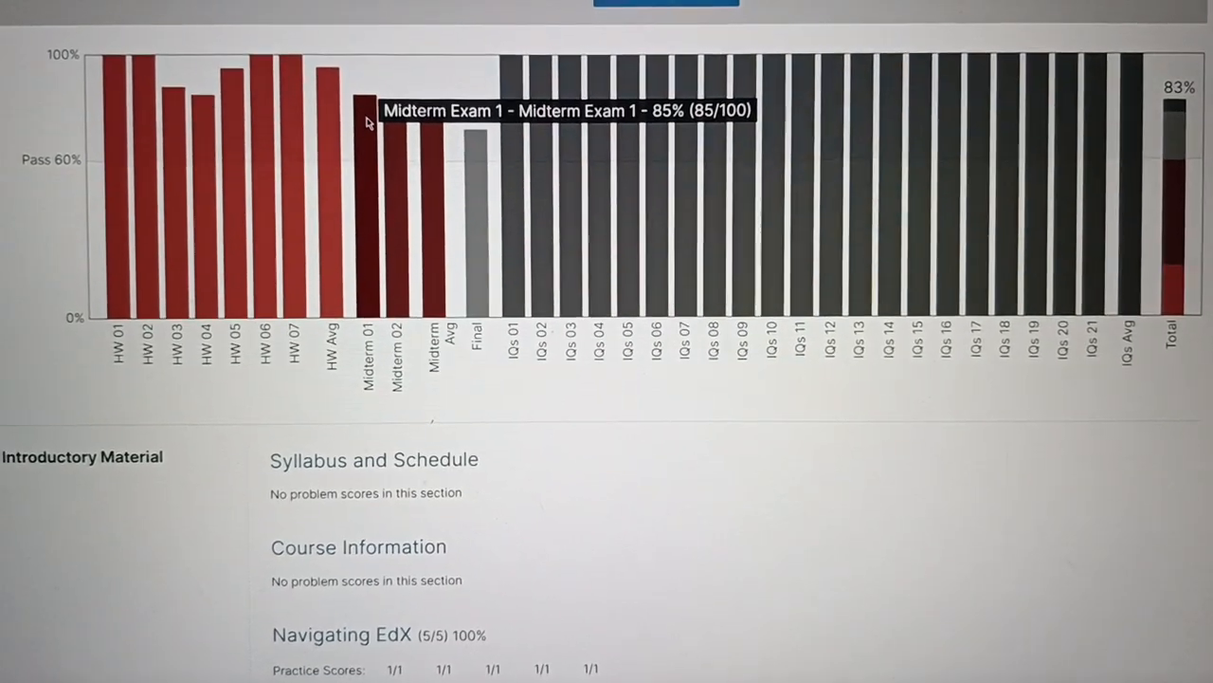
mouse_move(107, 98)
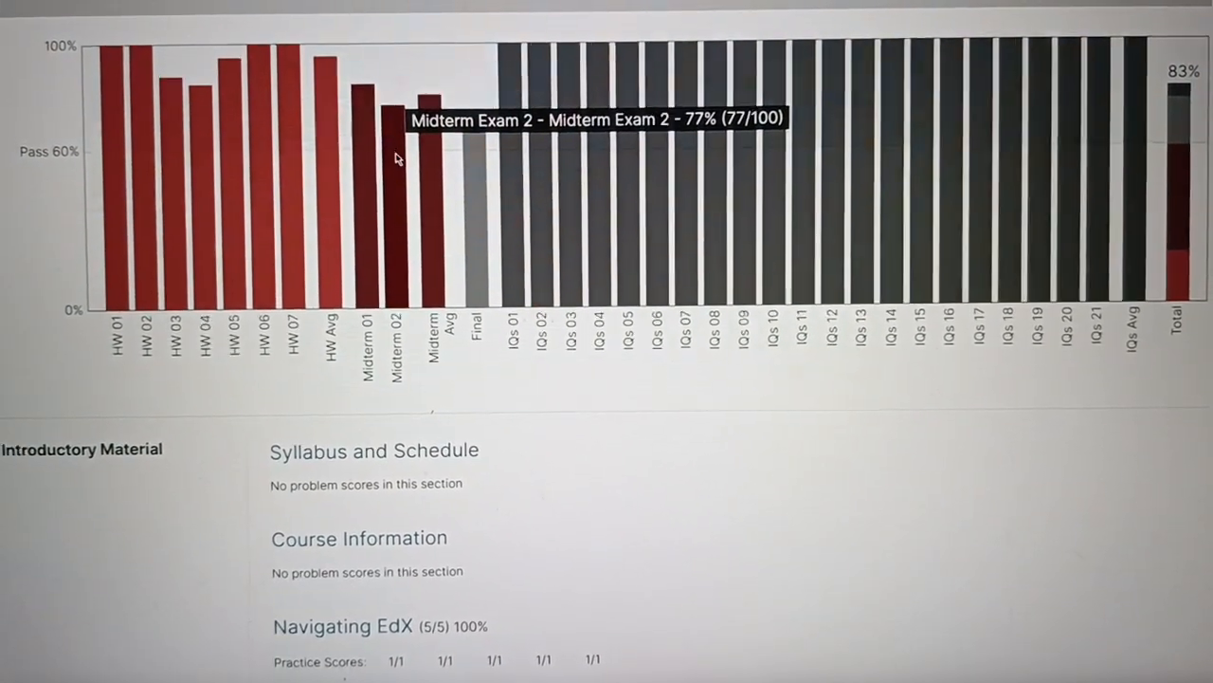
mouse_move(439, 147)
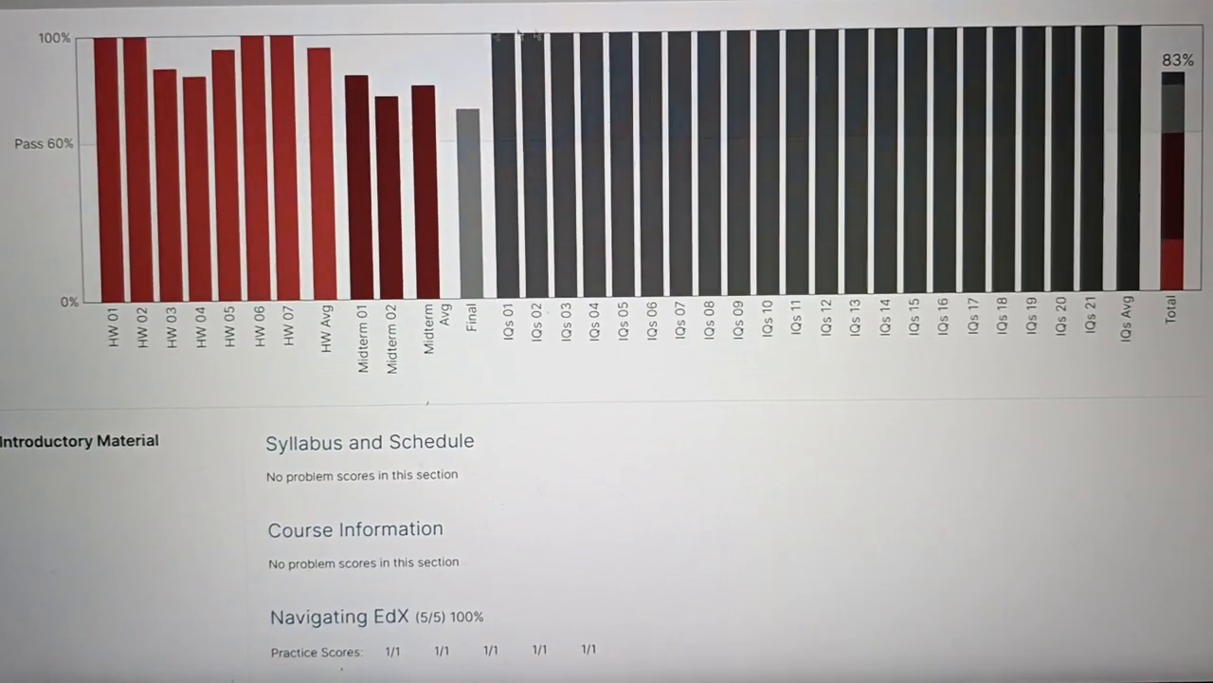
mouse_move(504, 67)
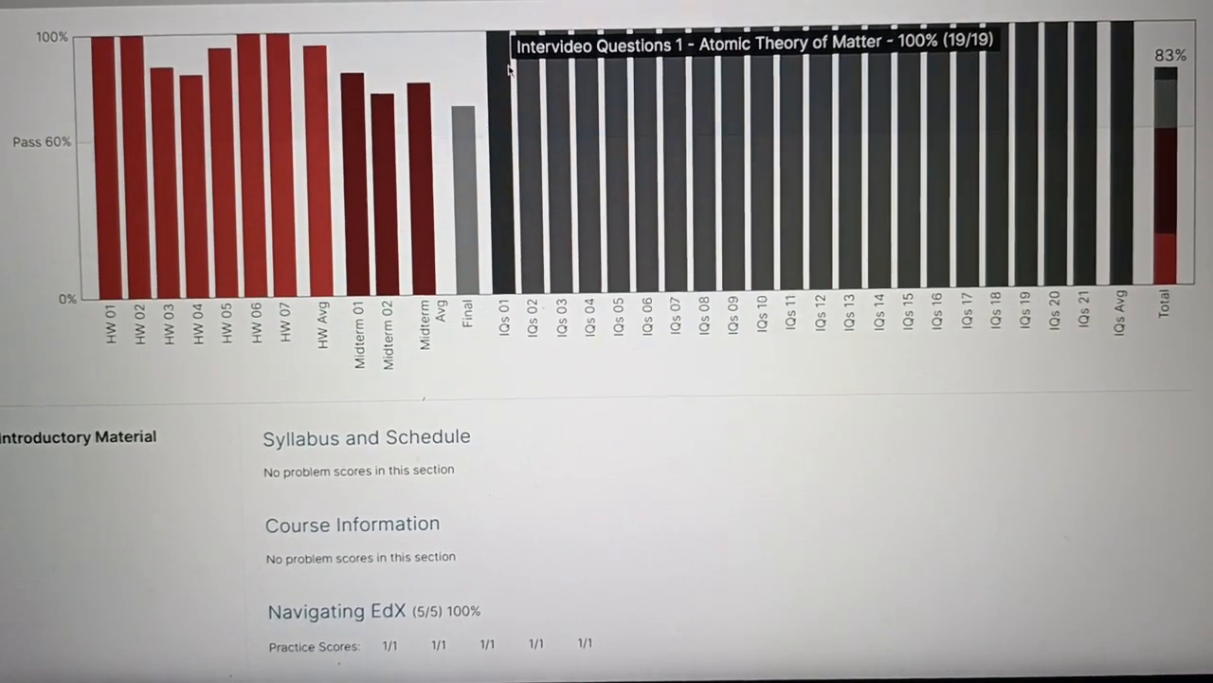
mouse_move(552, 66)
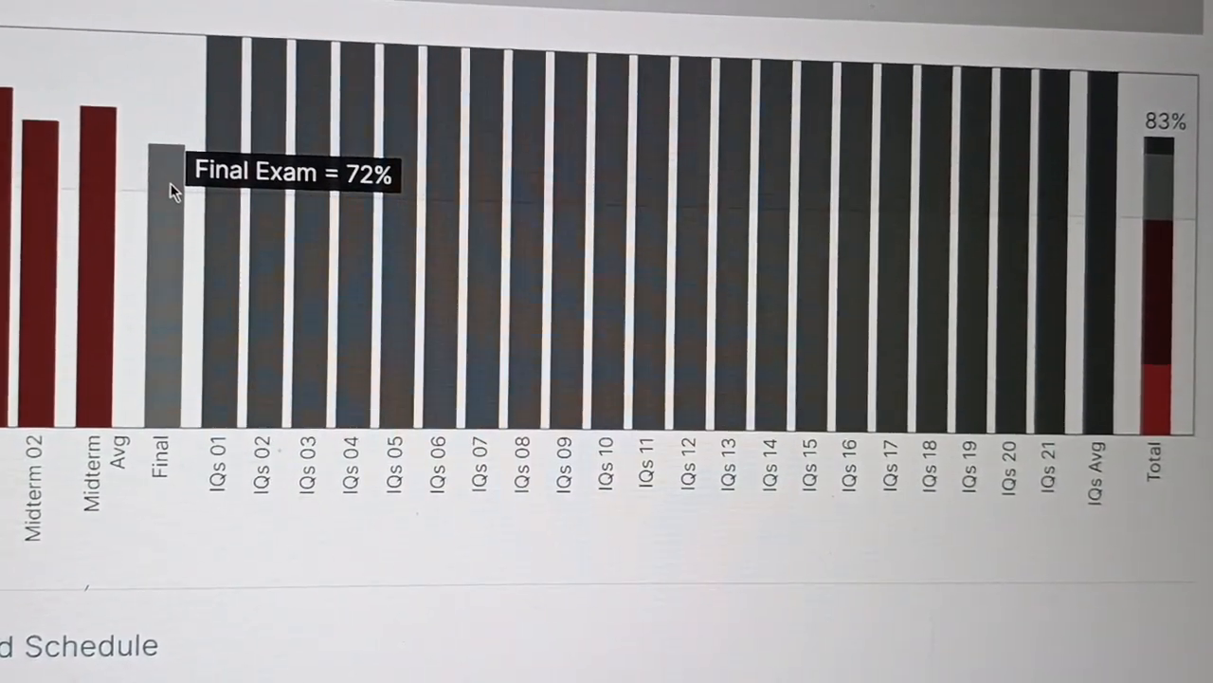
mouse_move(153, 197)
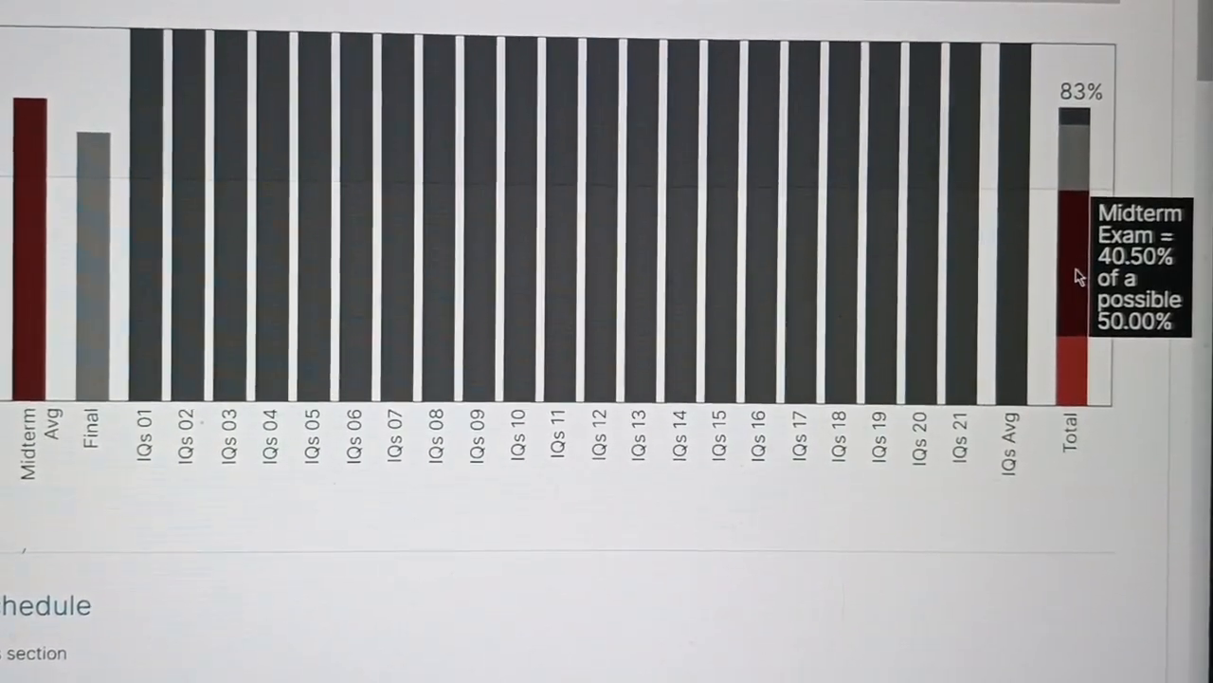
mouse_move(1102, 180)
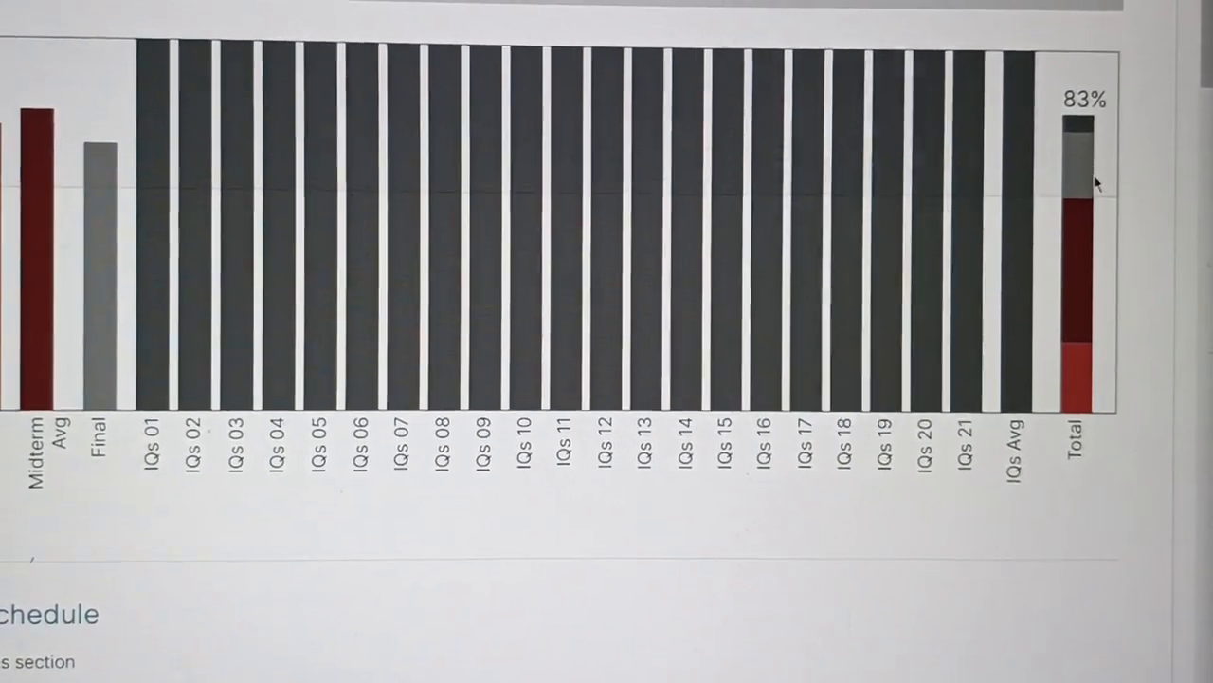
mouse_move(1076, 169)
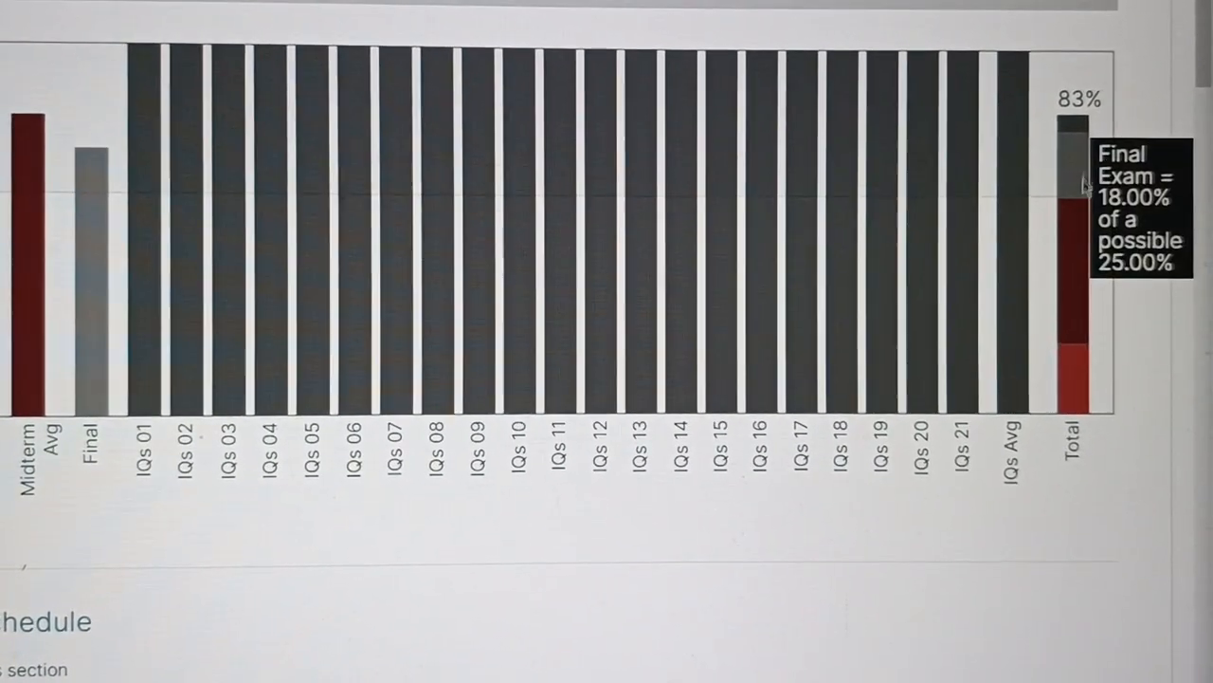
mouse_move(1069, 211)
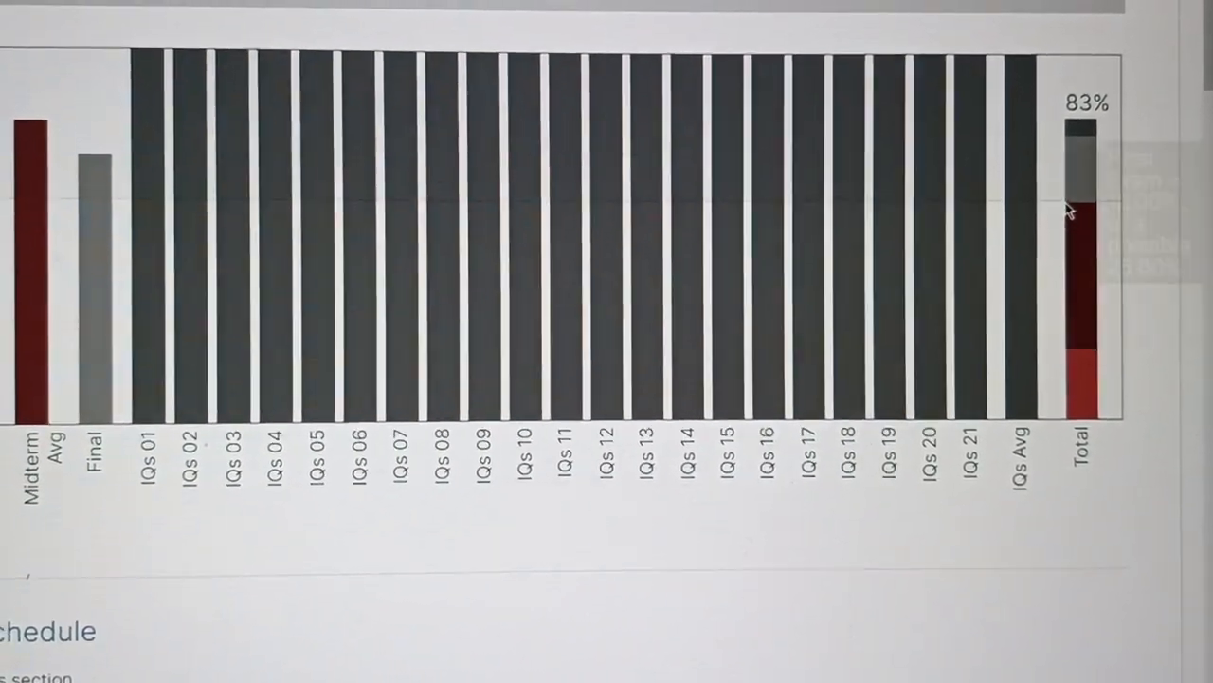